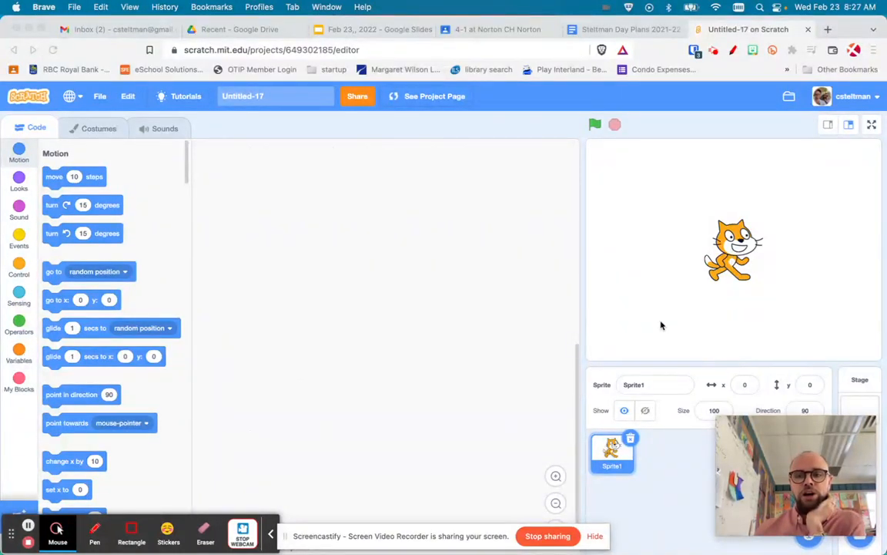
mouse_move(647, 317)
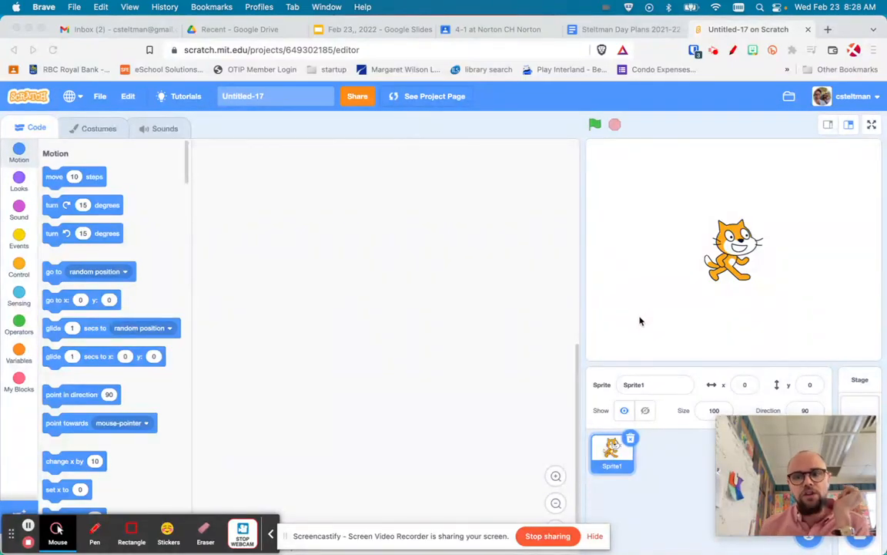
mouse_move(626, 299)
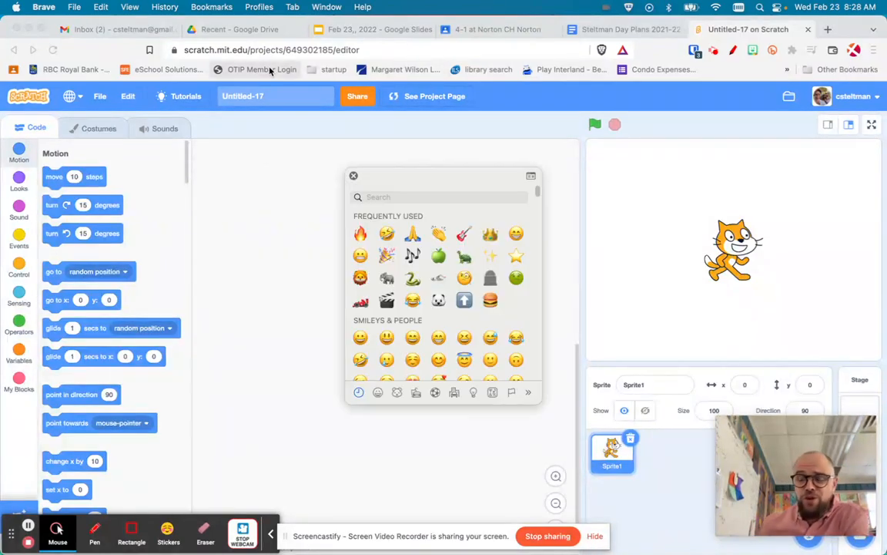
Step: Add the Pen extension and shrink the cat sprite to size 50
left_click(352, 175)
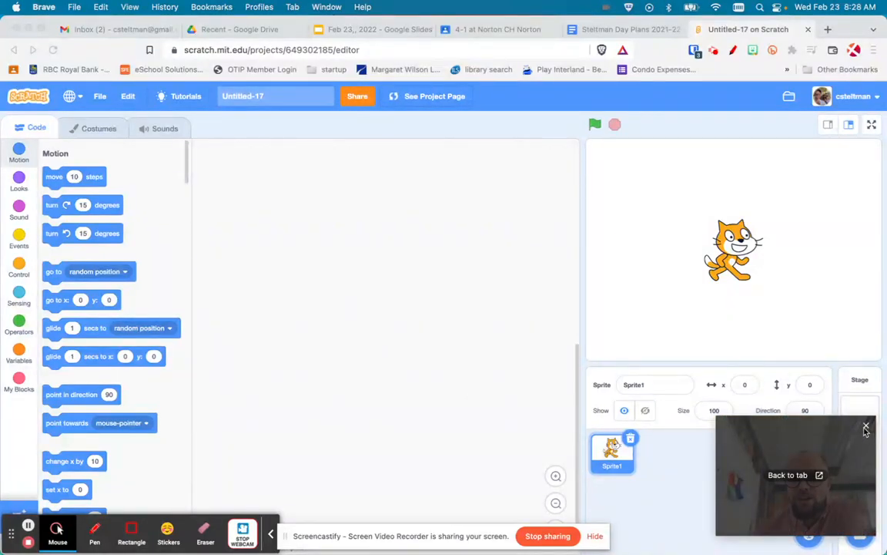
mouse_move(866, 425)
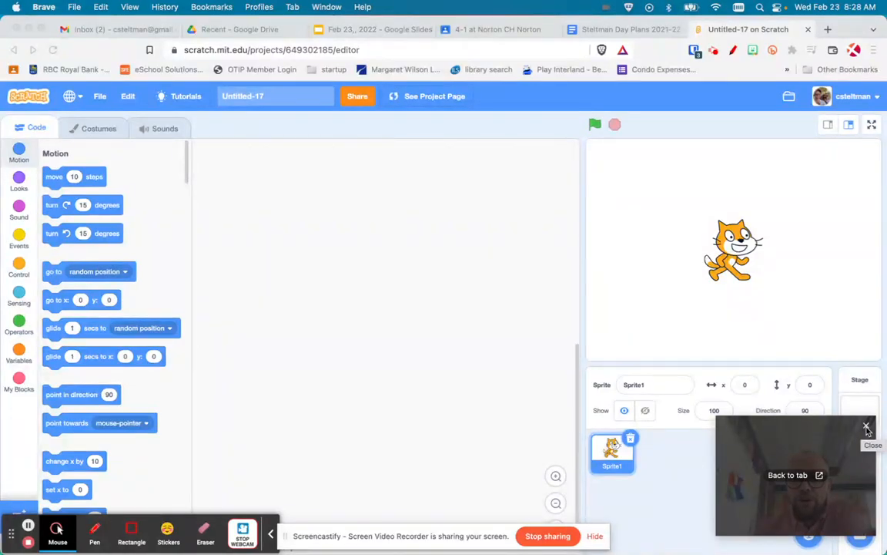
left_click(866, 425)
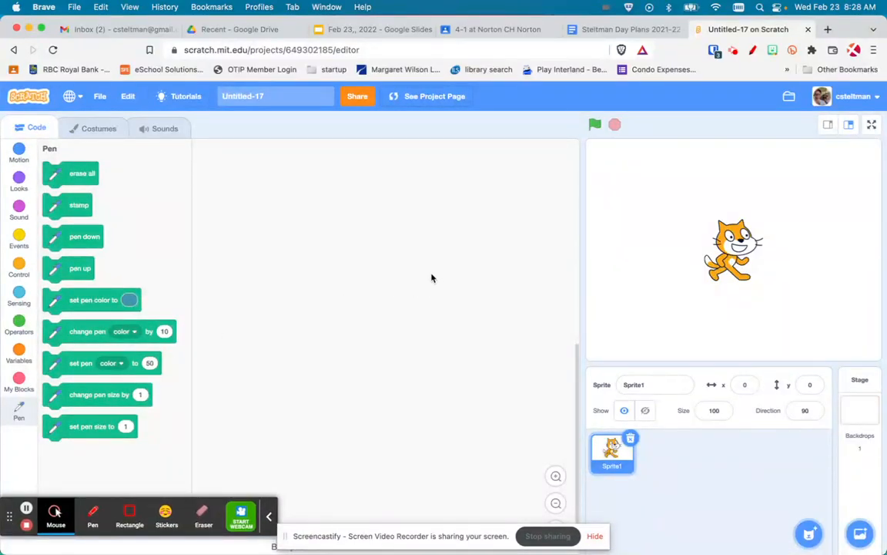
left_click(714, 409)
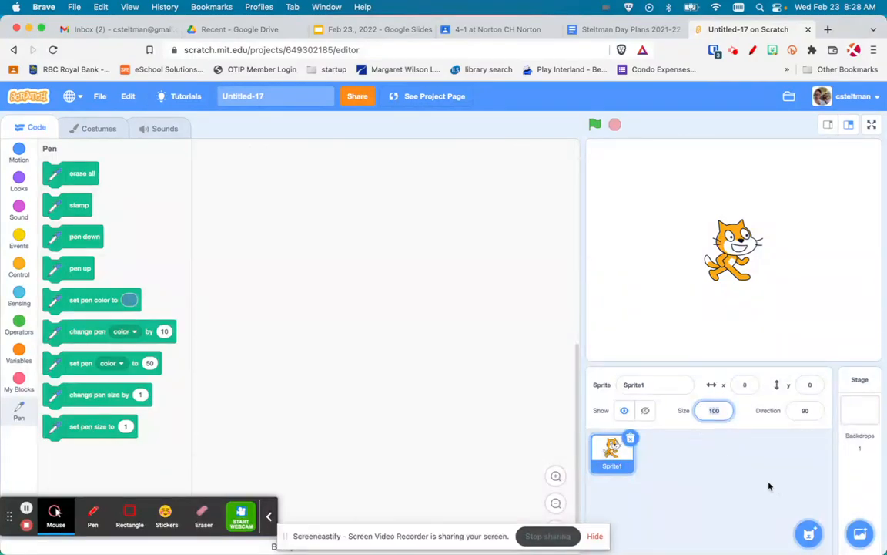
mouse_move(765, 478)
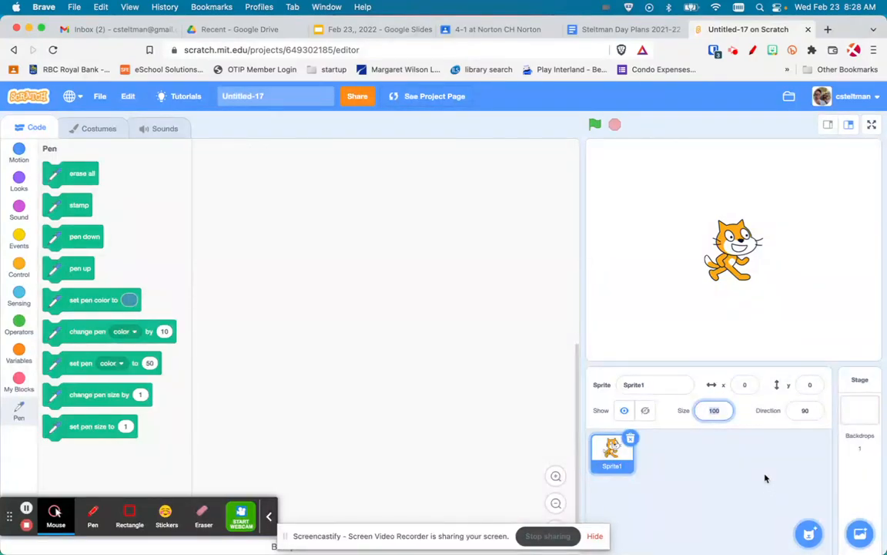
type("50")
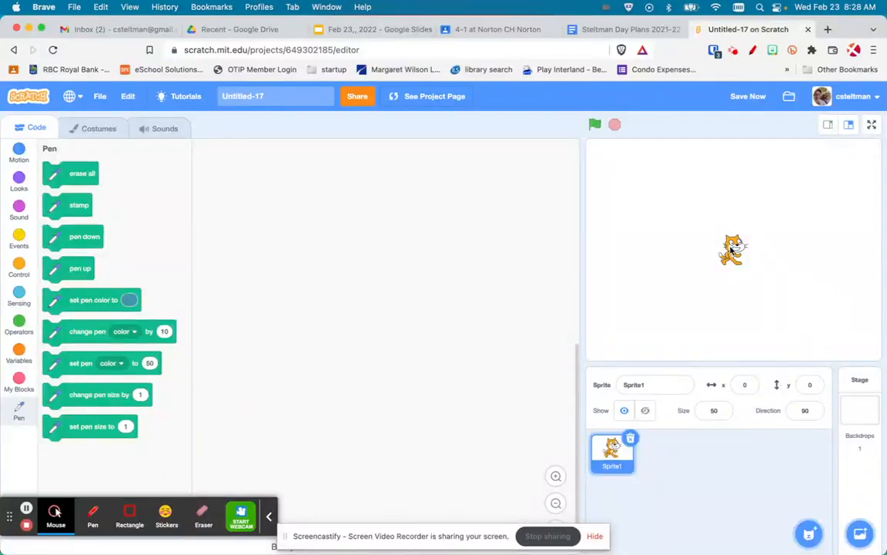
Step: Move the cat to the stage's lower-left corner
left_click_drag(732, 249, 609, 336)
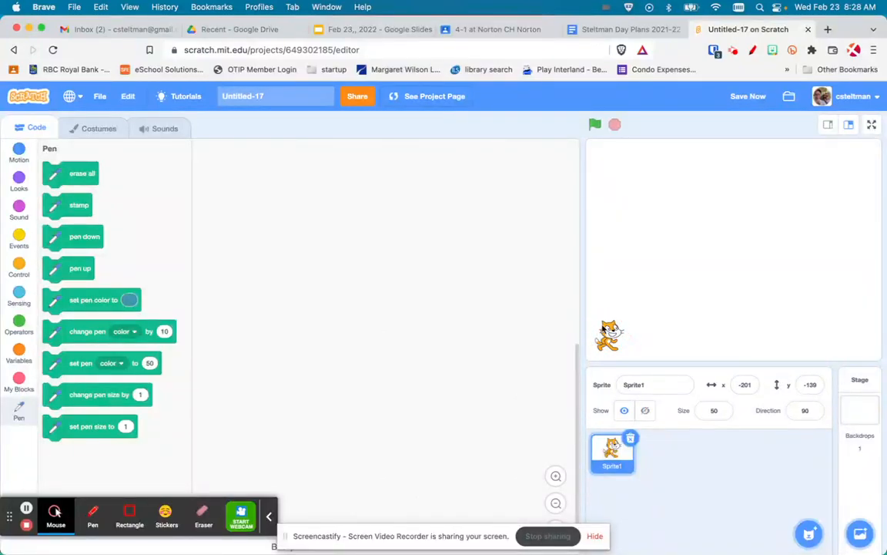
mouse_move(148, 271)
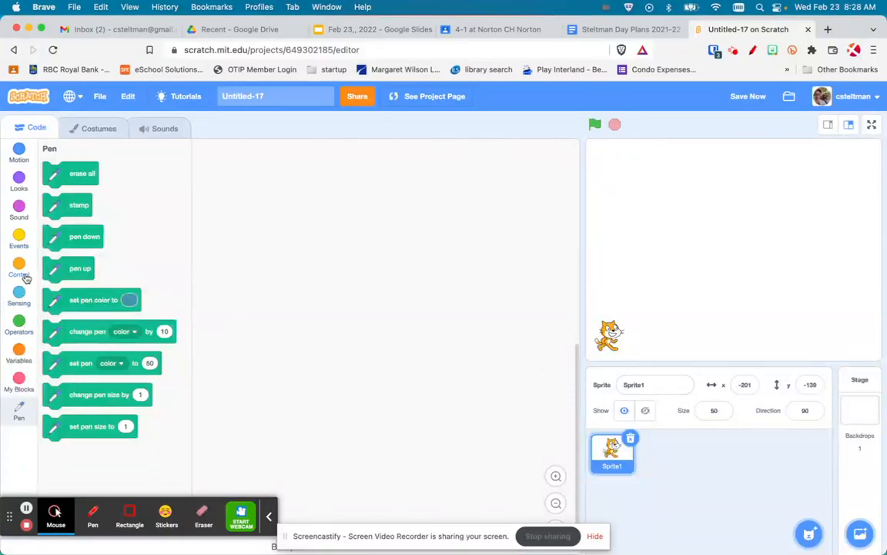
left_click(19, 269)
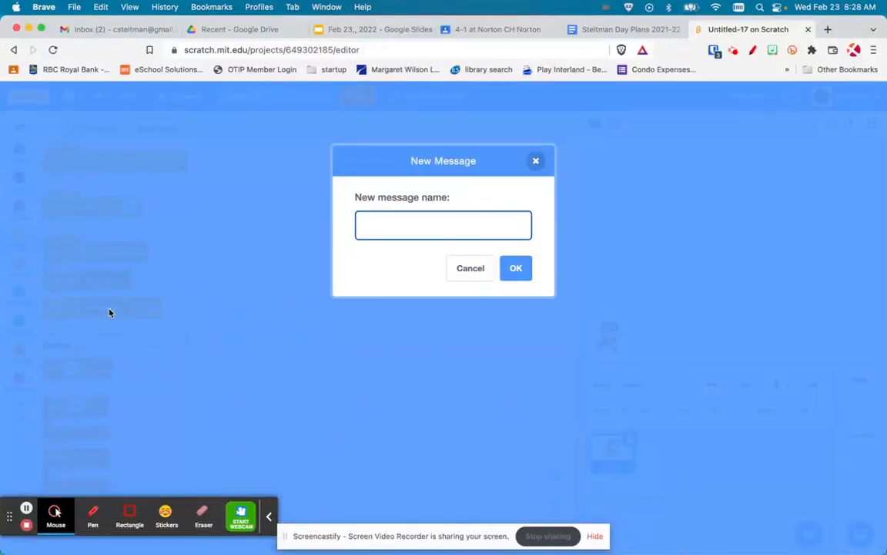
Step: Create the broadcast messages q1 and q3
type("q1")
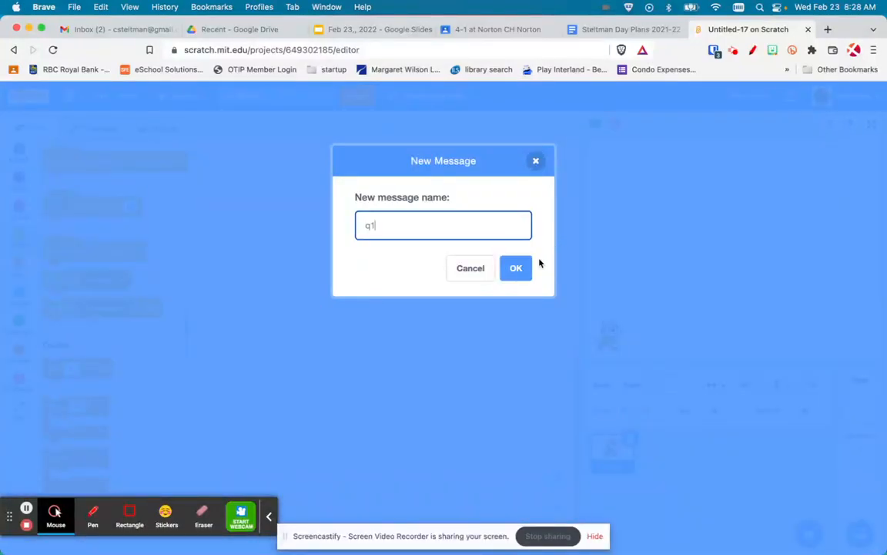
left_click(516, 268)
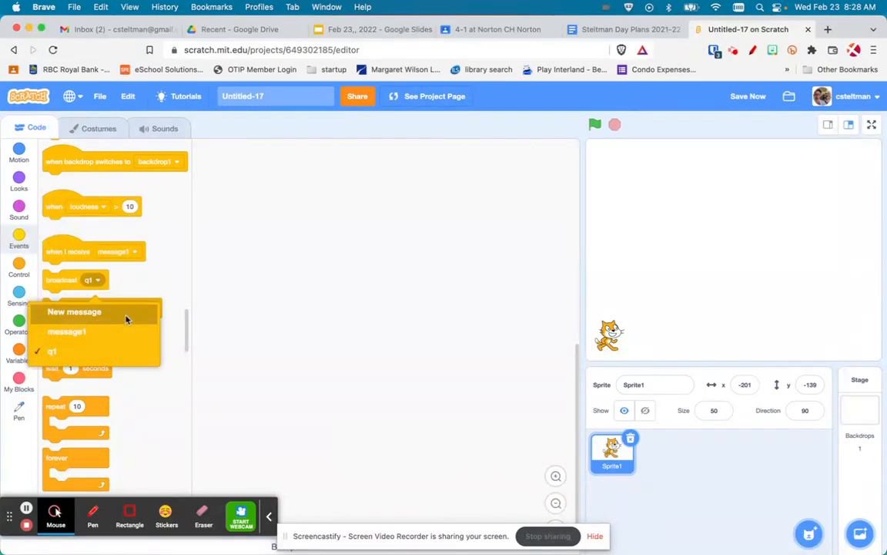
left_click(74, 312)
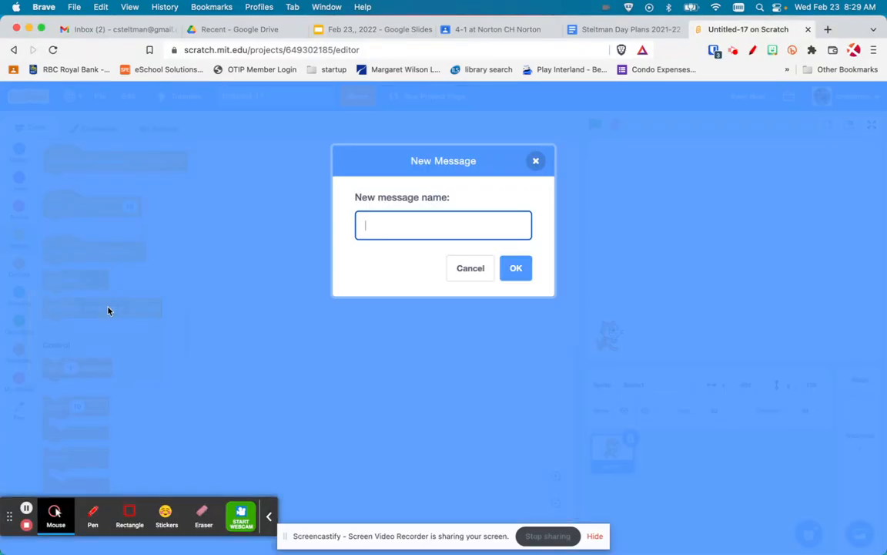
type("q3")
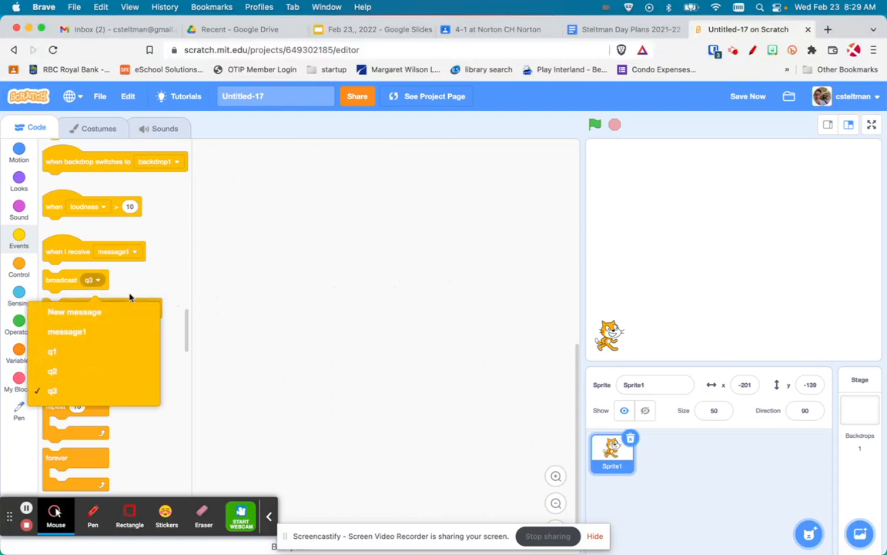
Step: Create the broadcast message 'the end', leaving it selected in the broadcast block
left_click(74, 311)
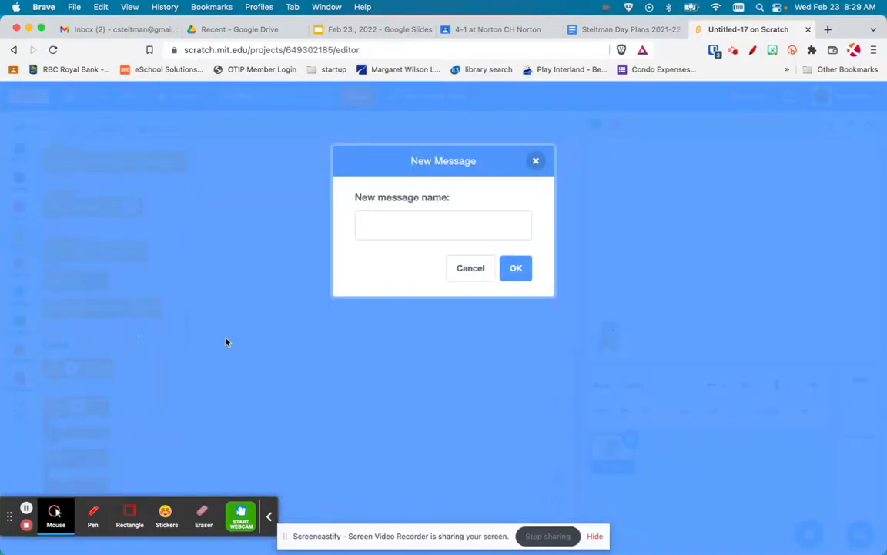
left_click(443, 225)
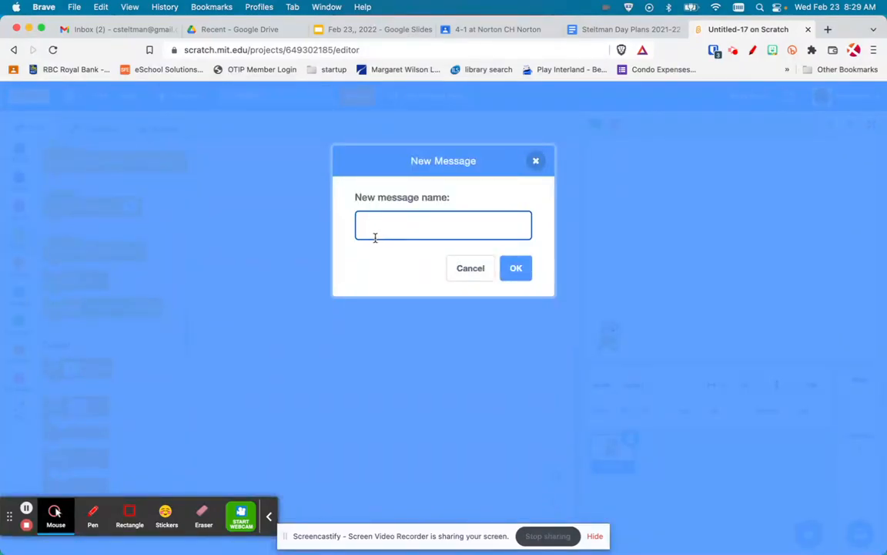
left_click(470, 268)
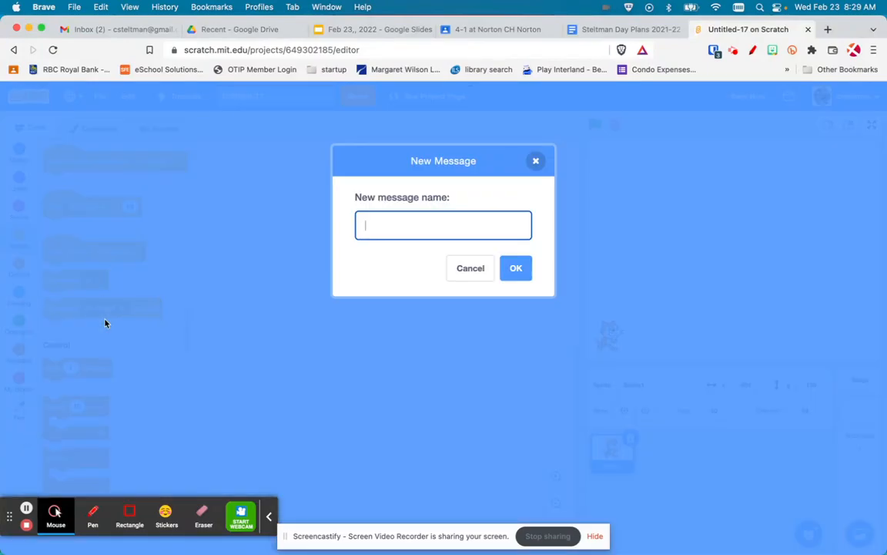
type("the end")
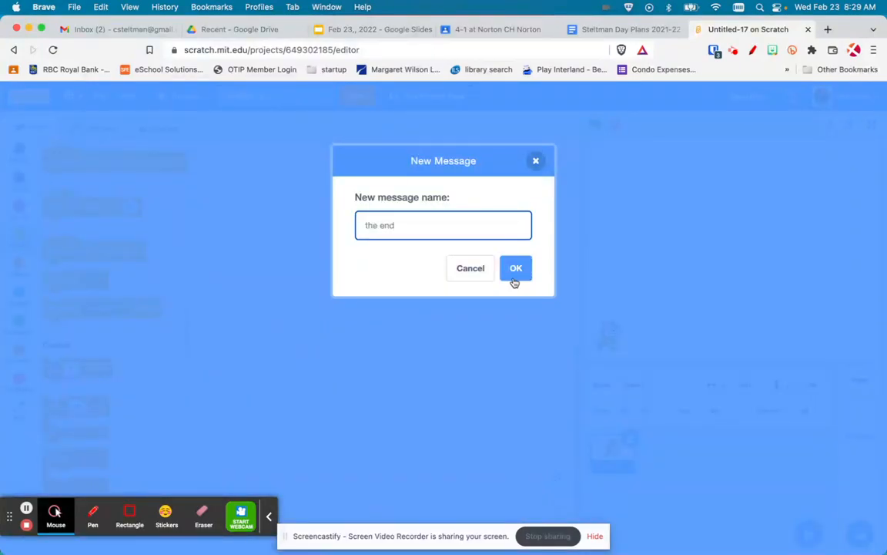
left_click(516, 268)
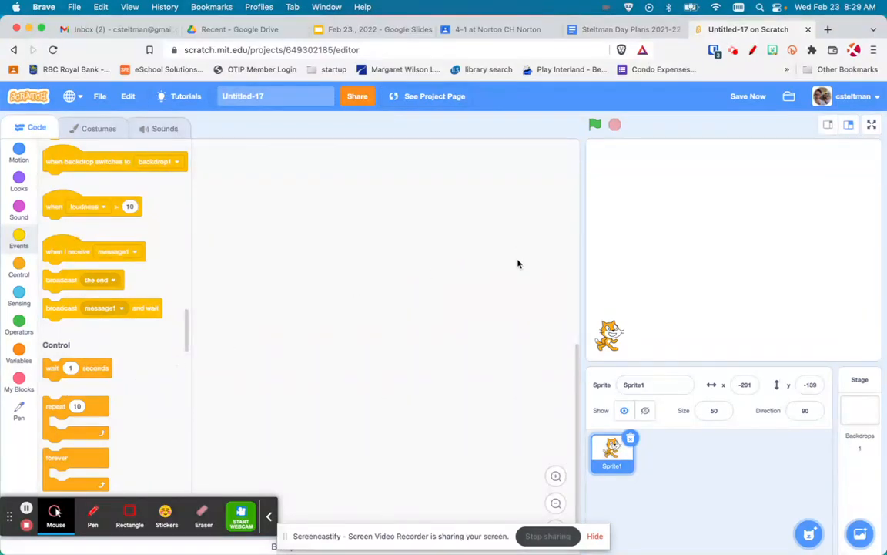
mouse_move(85, 296)
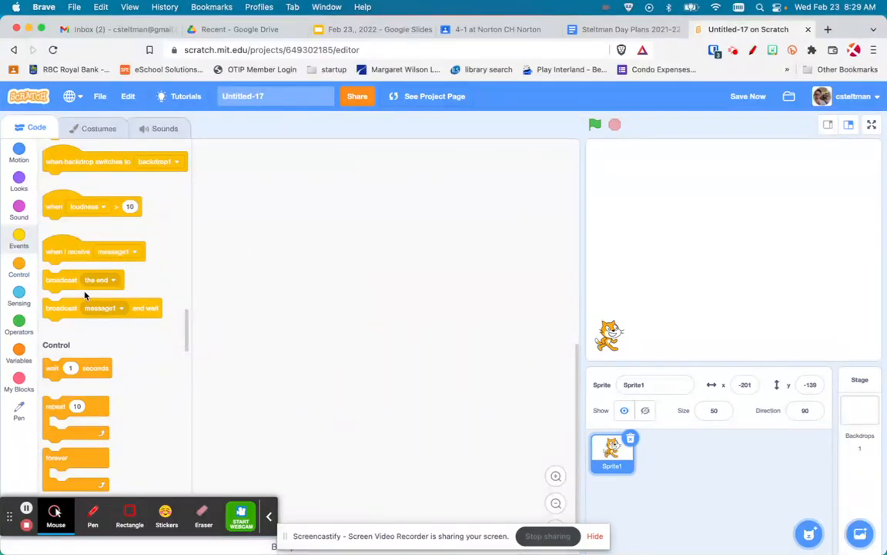
mouse_move(136, 300)
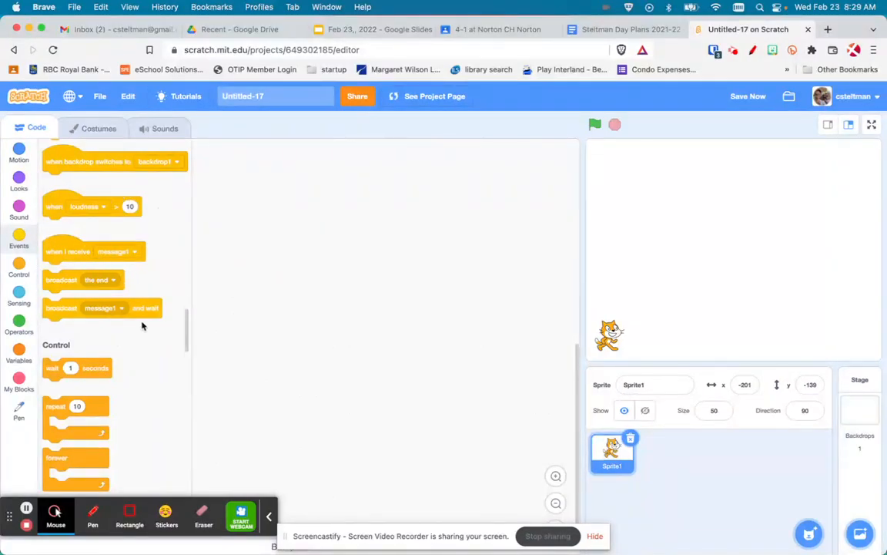
mouse_move(645, 152)
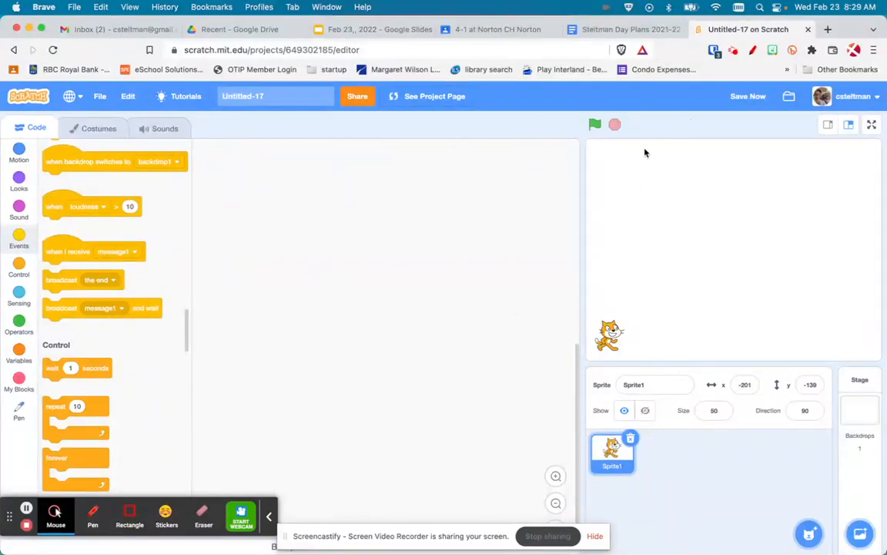
Step: Rename the project from Untitled-17 to 'Angle Quiz'
left_click(270, 96)
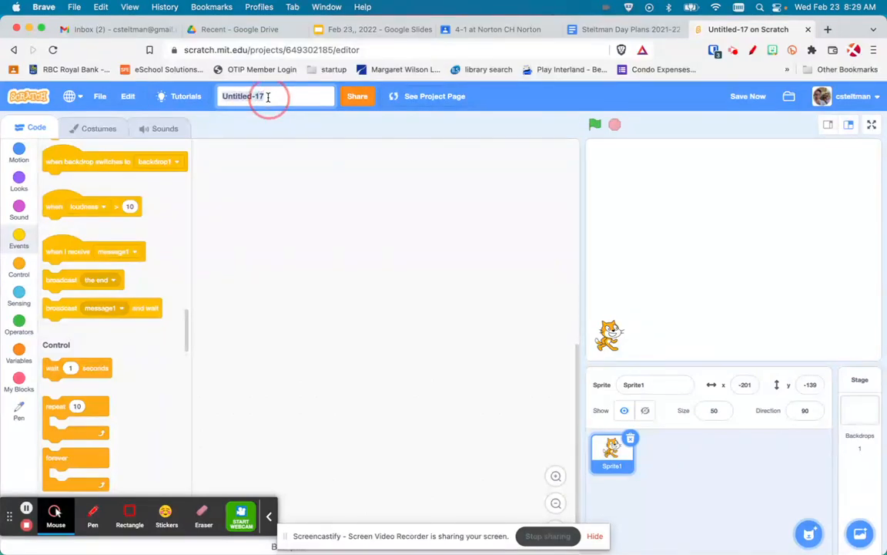
type("Angle Quiz")
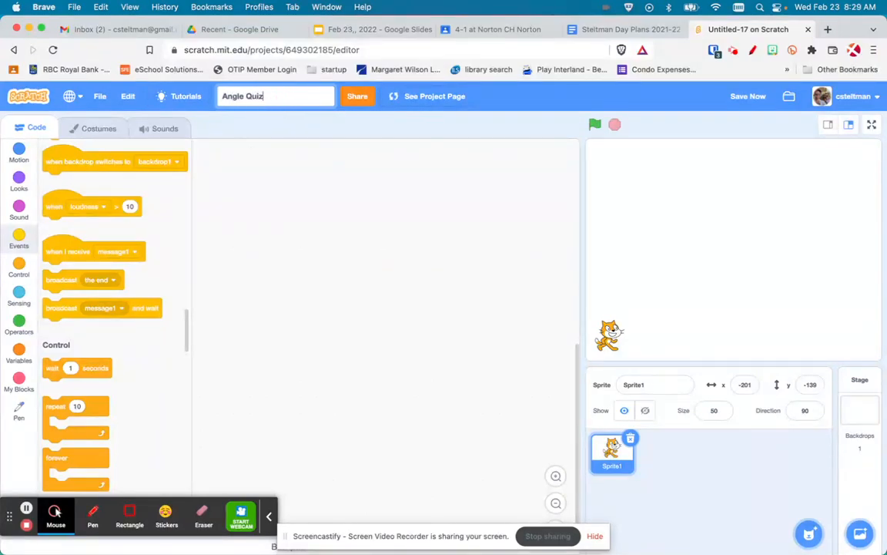
left_click(19, 154)
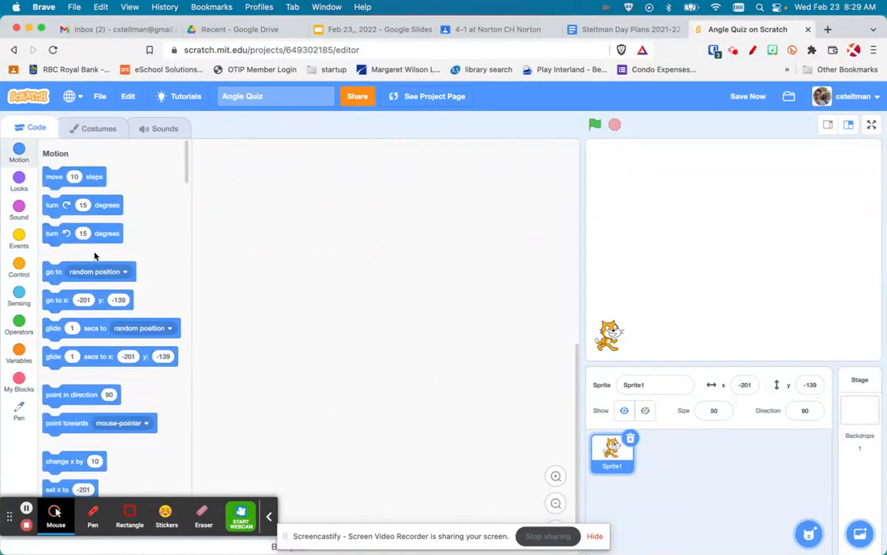
Step: Start a green-flag script sending the cat to x -201, y -138 and pick a beach backdrop
left_click(19, 240)
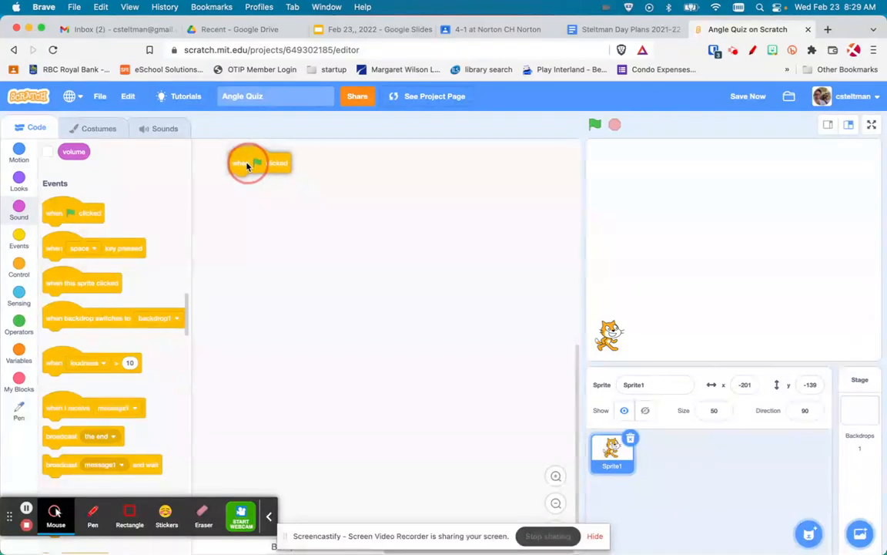
left_click(19, 153)
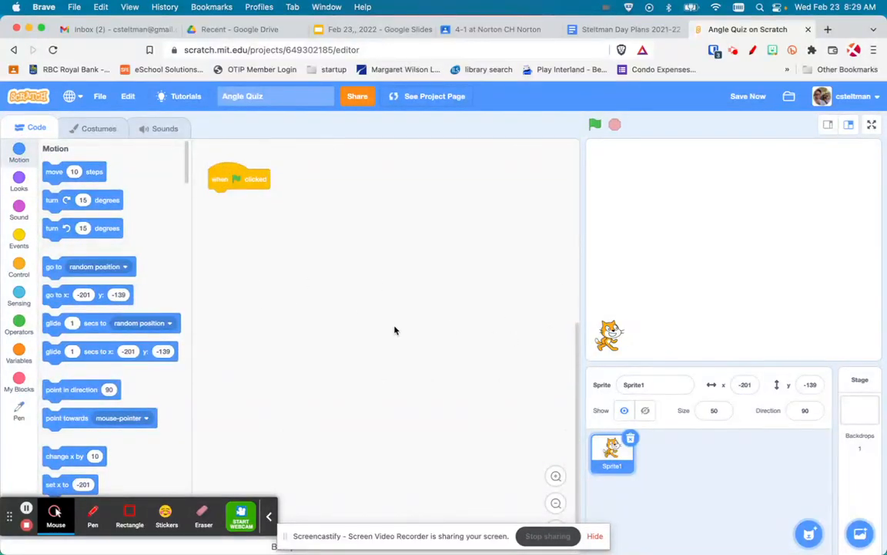
left_click_drag(86, 294, 224, 216)
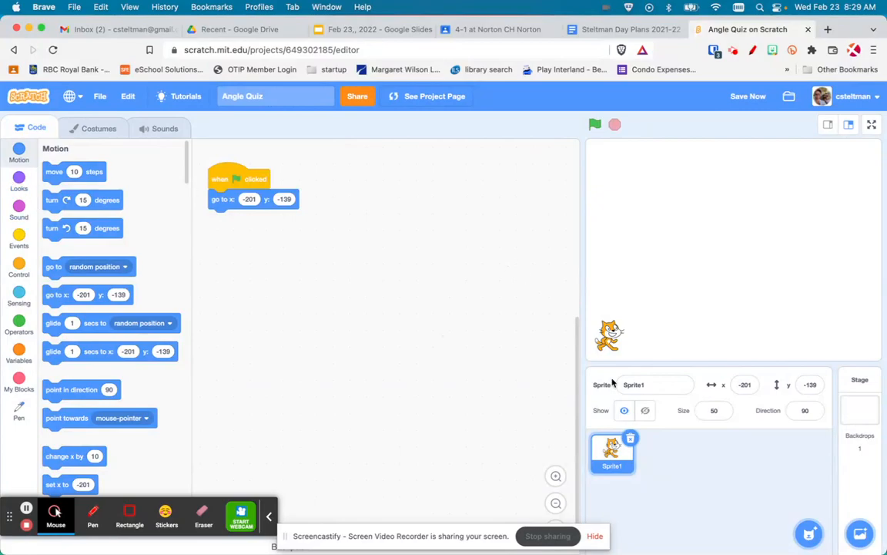
left_click(859, 532)
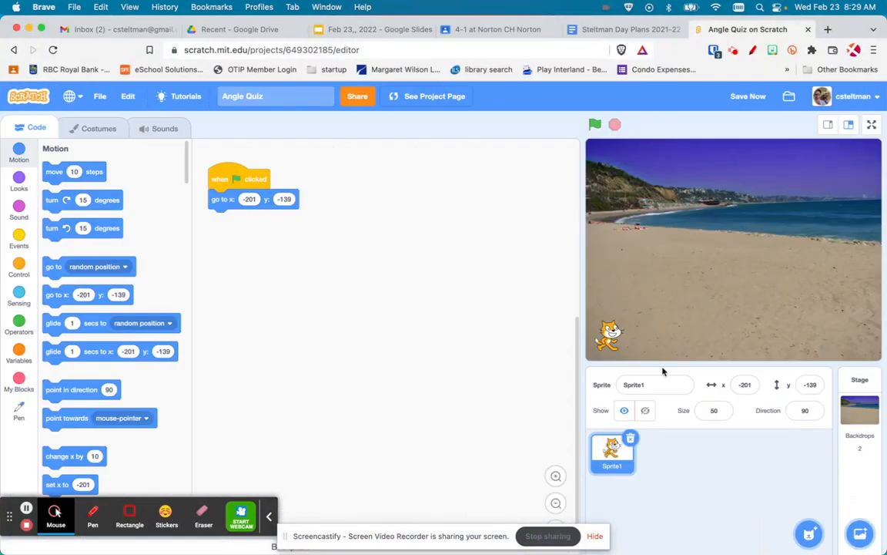
Step: Have the script switch to Beach Malibu and say 'Good Morning, let's learn some angles!' for 2 seconds
left_click(19, 177)
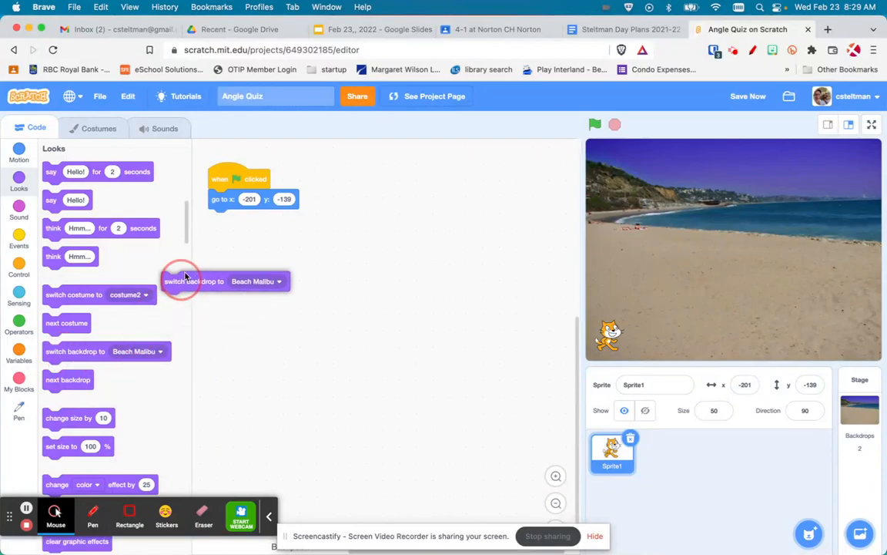
left_click_drag(193, 280, 240, 218)
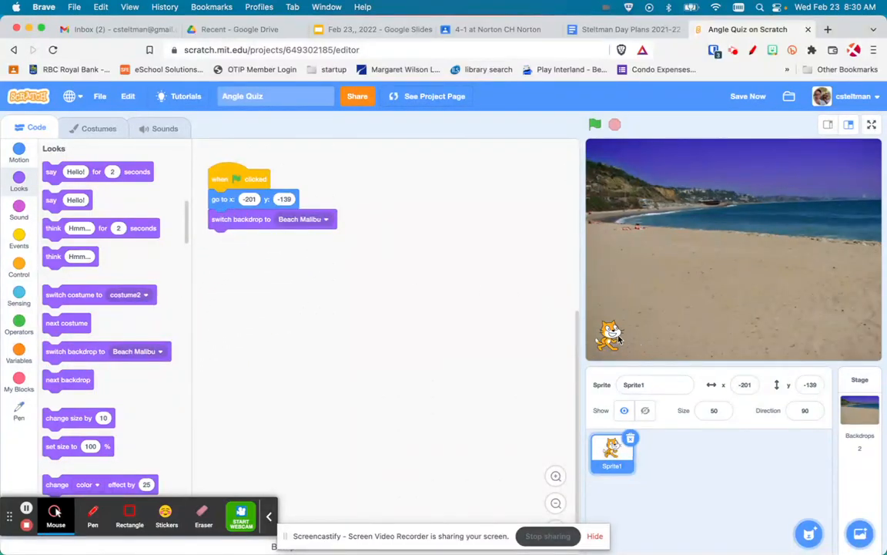
mouse_move(660, 256)
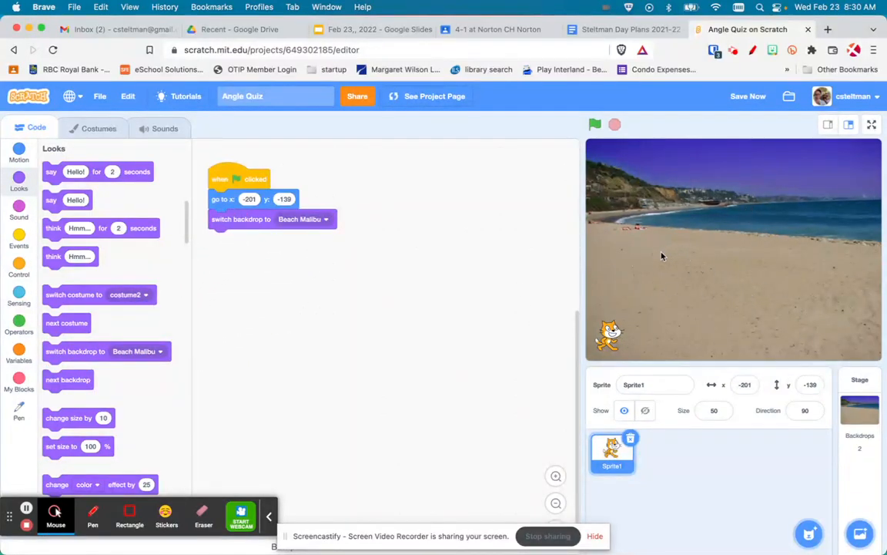
left_click(18, 151)
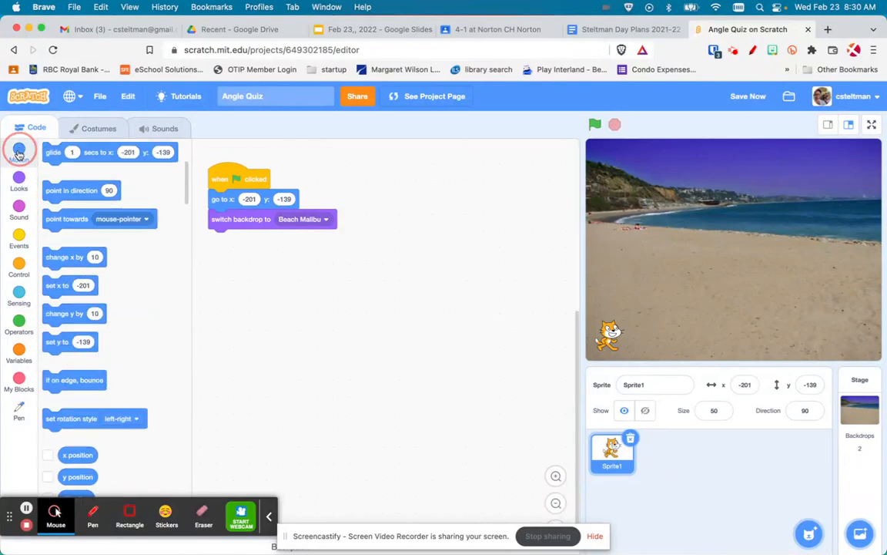
left_click(18, 154)
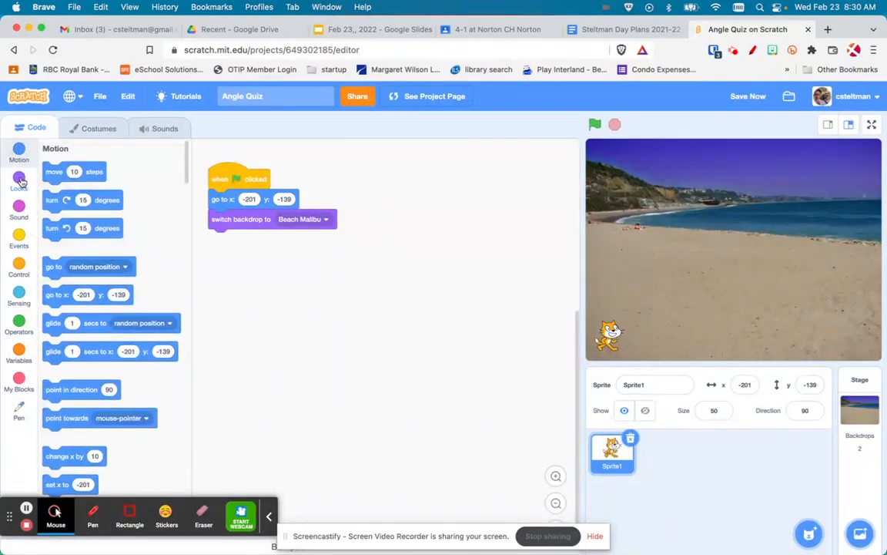
left_click(19, 177)
type("Good Morning, let's learn some angles!")
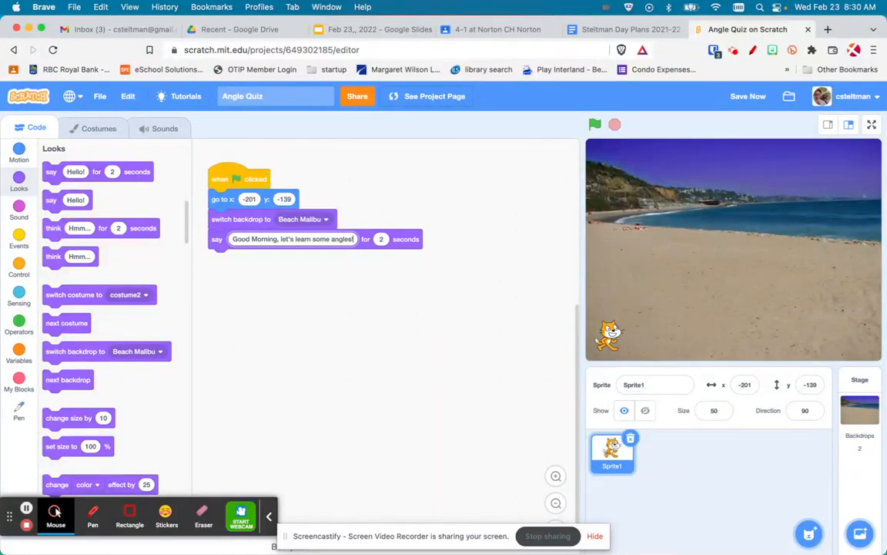
left_click(293, 238)
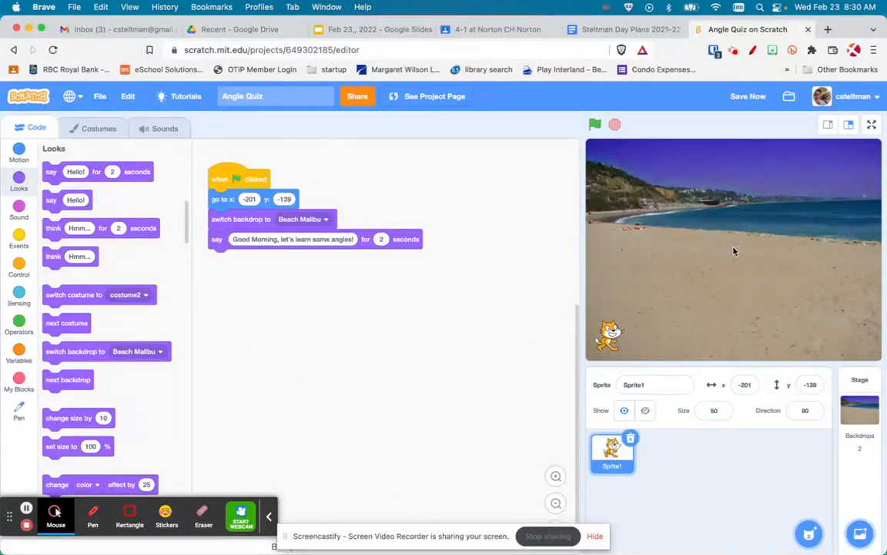
mouse_move(496, 245)
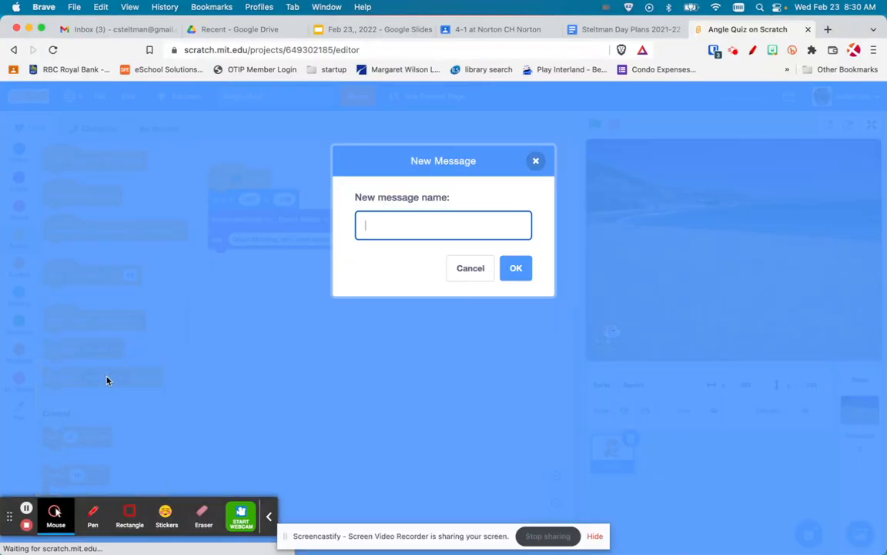
Step: Create the acute and obtuse messages and end the green-flag script with broadcast acute
type("acute")
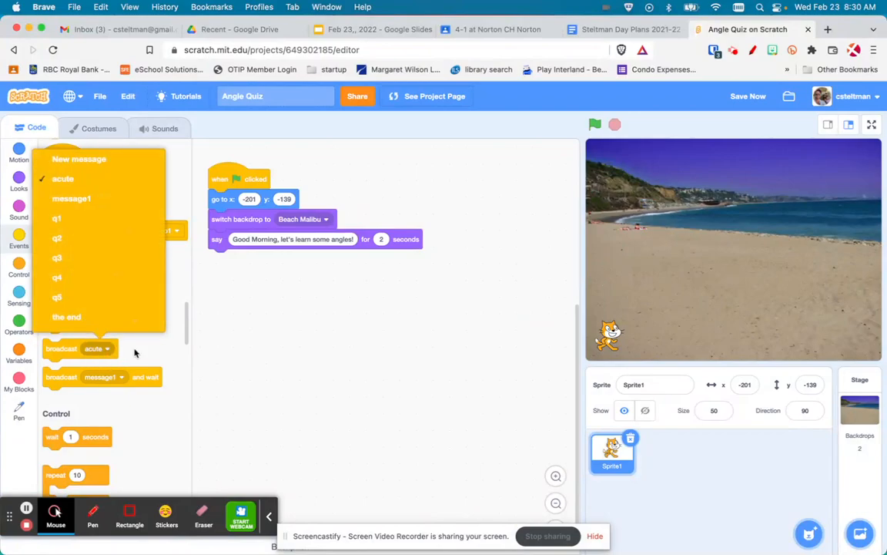
type("obtus")
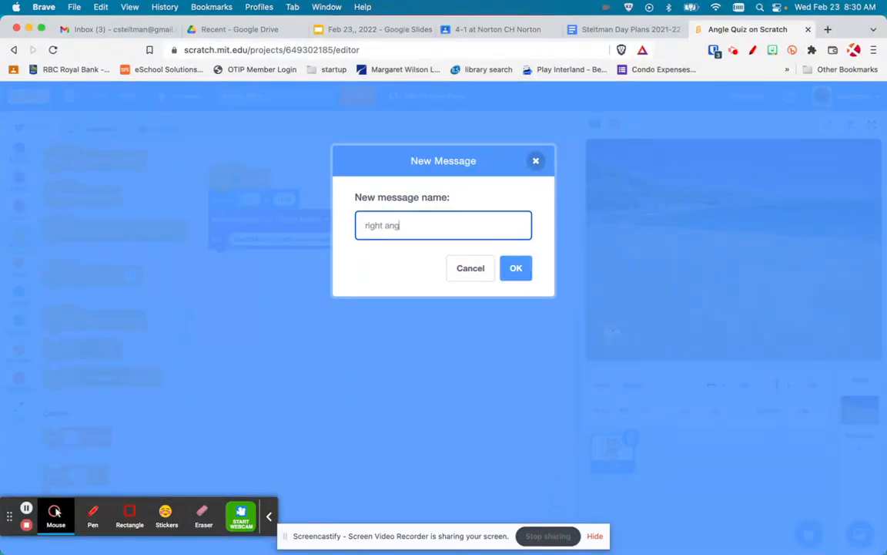
left_click(516, 268)
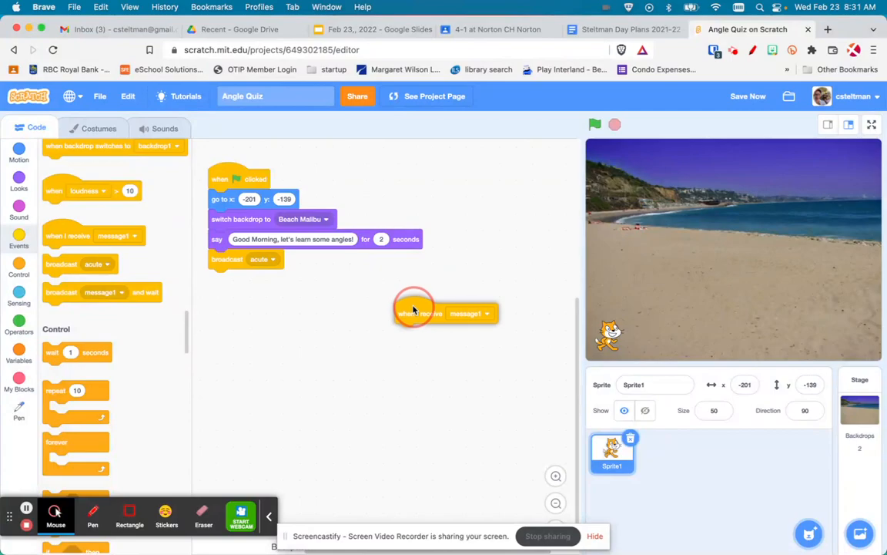
Step: Start a 'when I receive acute' script that glides the cat 1 sec to x -91, y 2
left_click(487, 313)
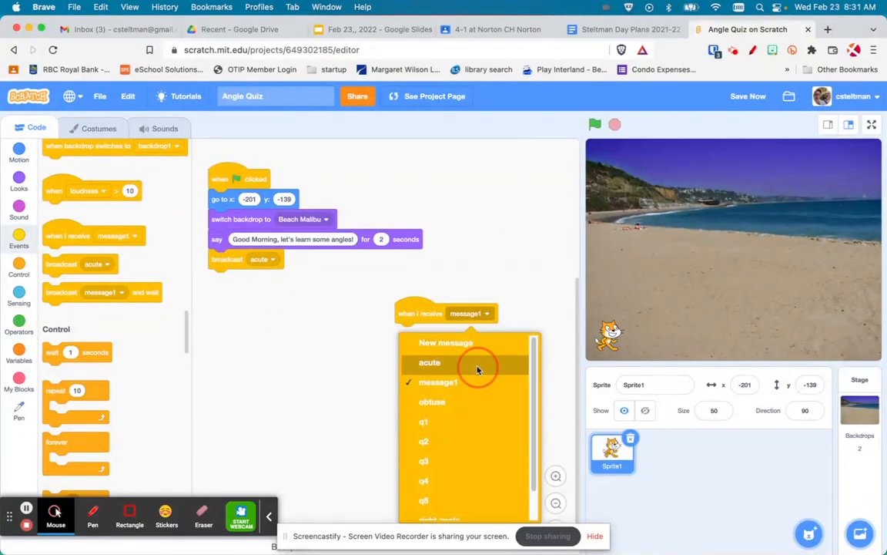
left_click(428, 362)
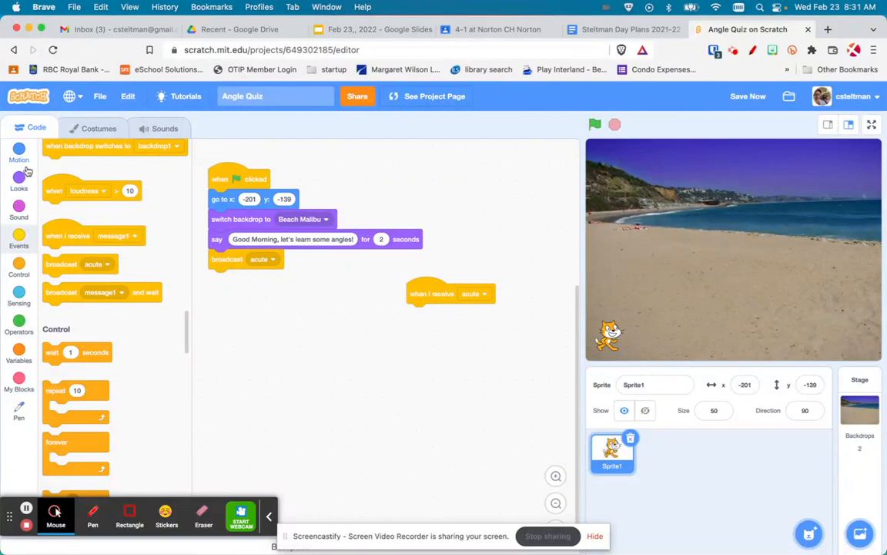
left_click(19, 153)
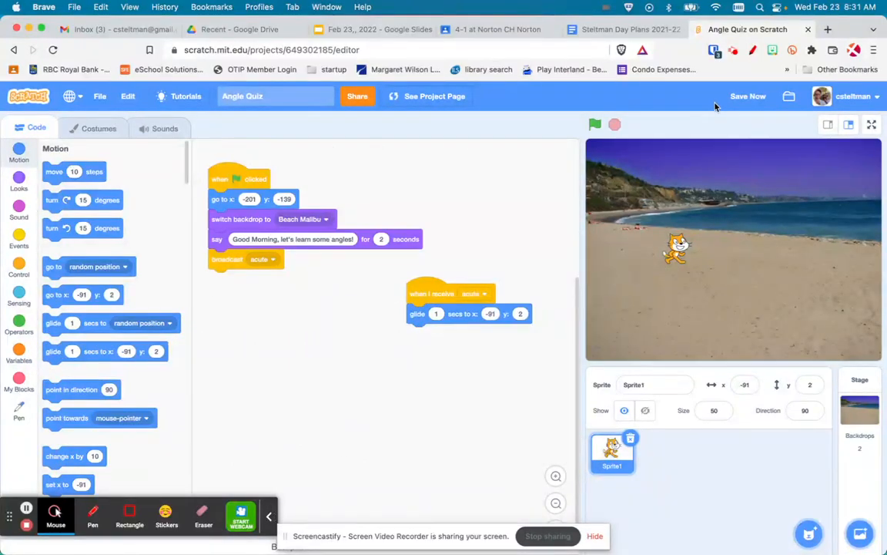
Step: Set the pen colour to purple and put the pen down in the acute script
left_click(18, 407)
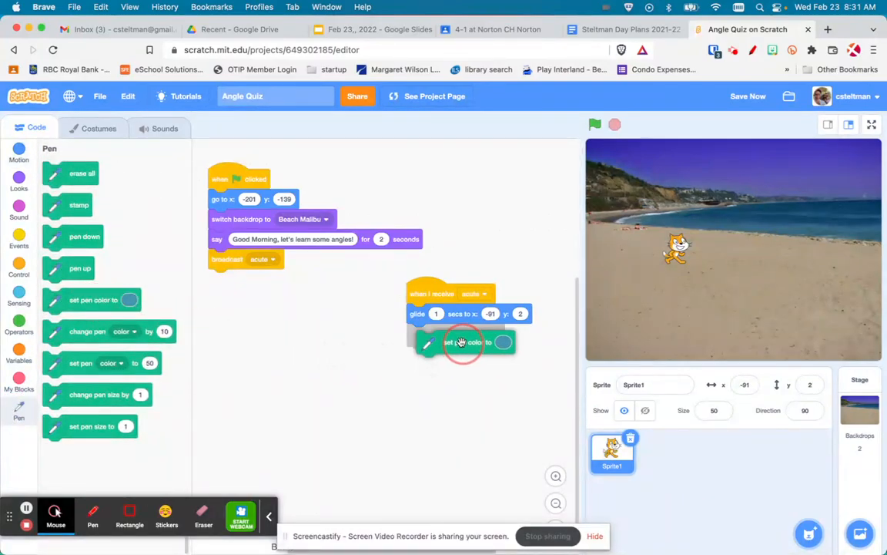
left_click(502, 342)
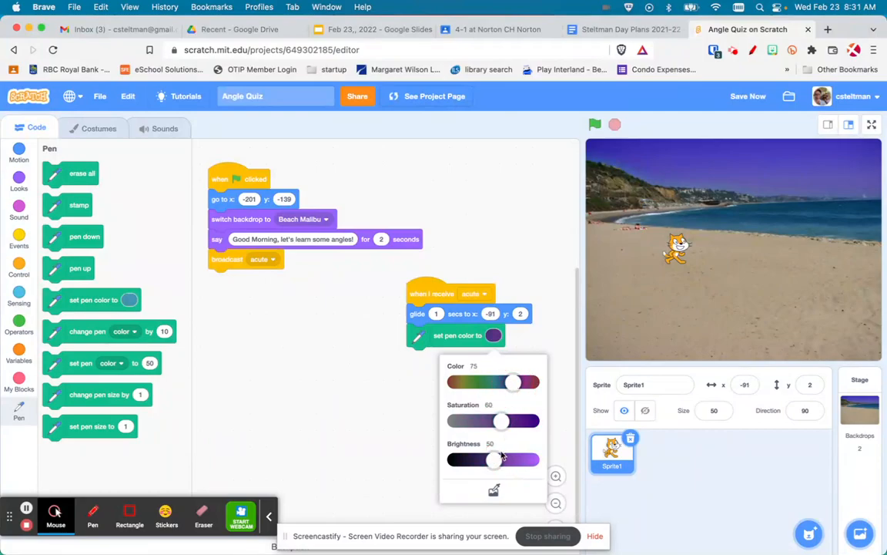
left_click_drag(493, 459, 518, 459)
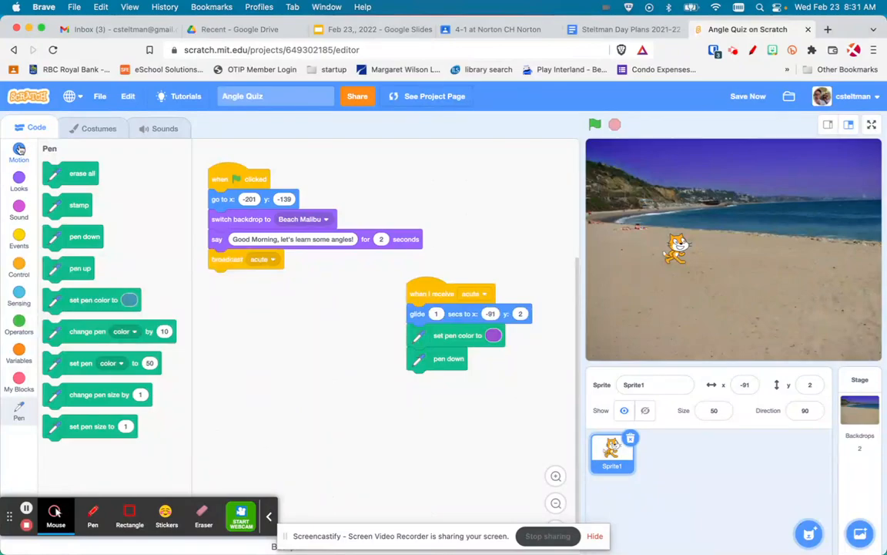
left_click(19, 153)
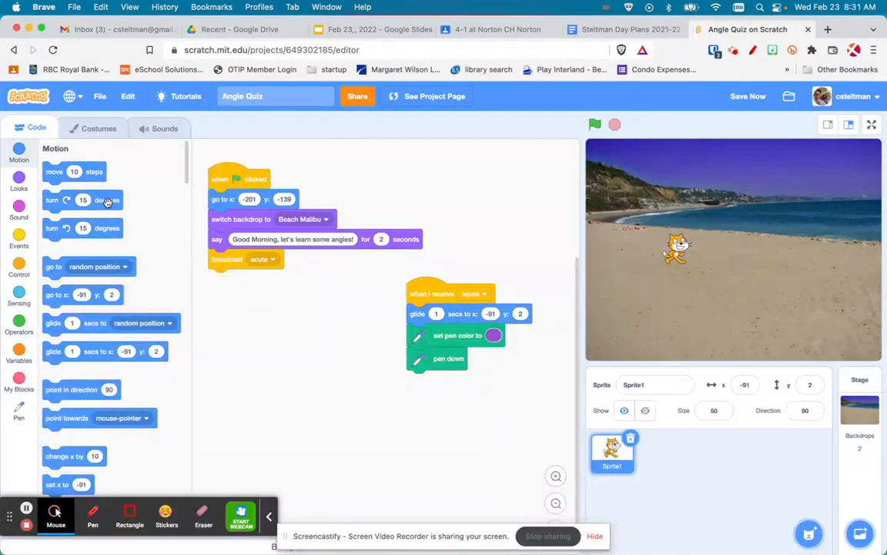
mouse_move(108, 248)
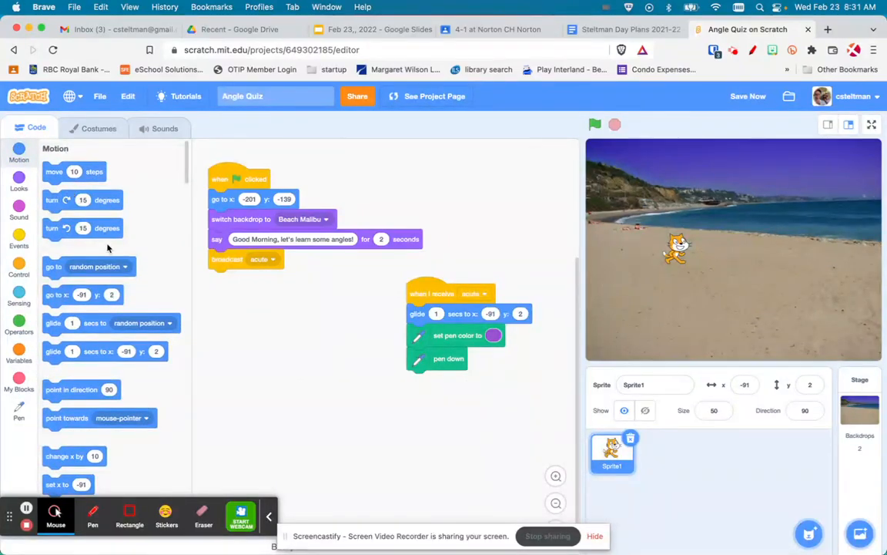
Step: Point the cat in direction 90 at start; acute script moves 50, turns 20, moves 50 steps
scroll("down", 3)
type("50")
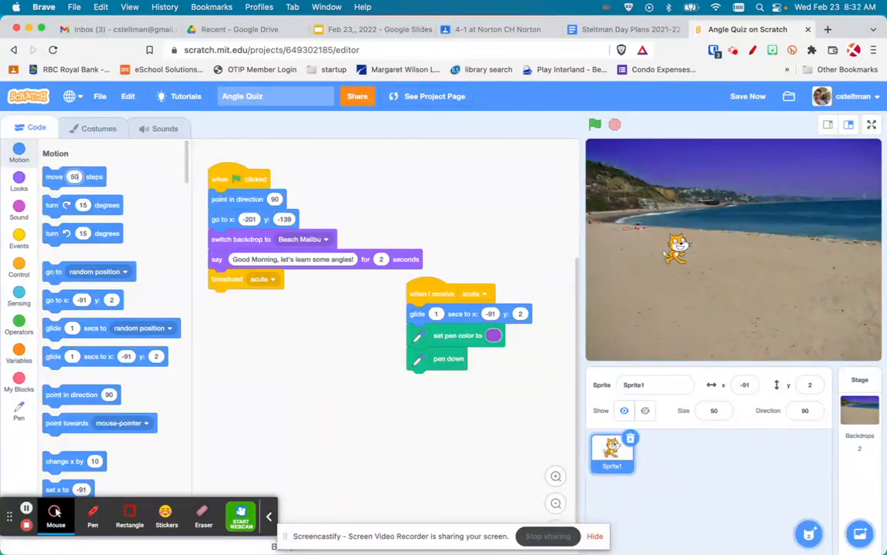
left_click_drag(65, 176, 305, 394)
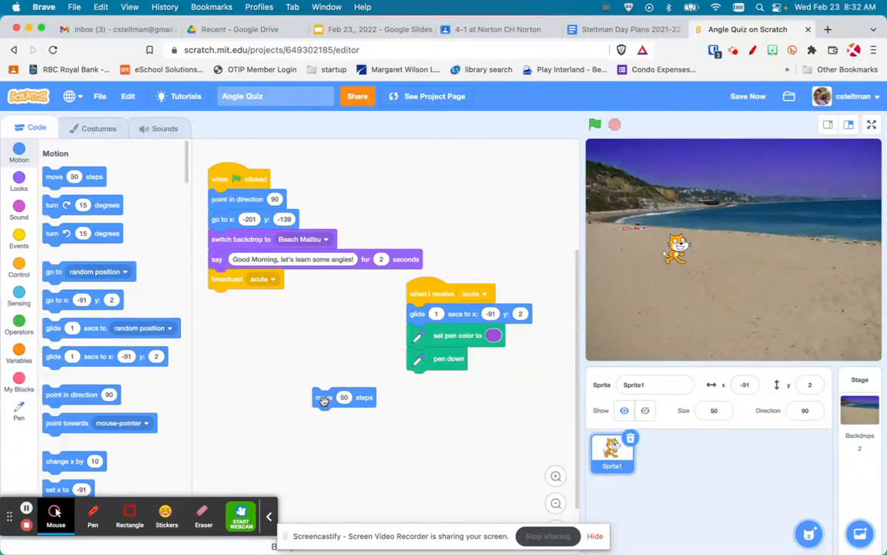
left_click_drag(345, 398, 439, 378)
type("20")
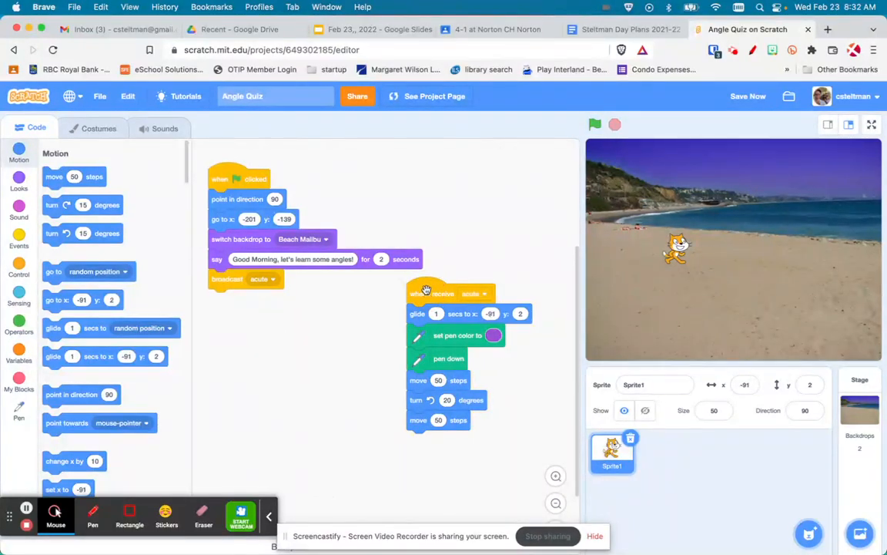
Step: Change the acute turn to 150 degrees and run the project to check the drawn angle
left_click(595, 123)
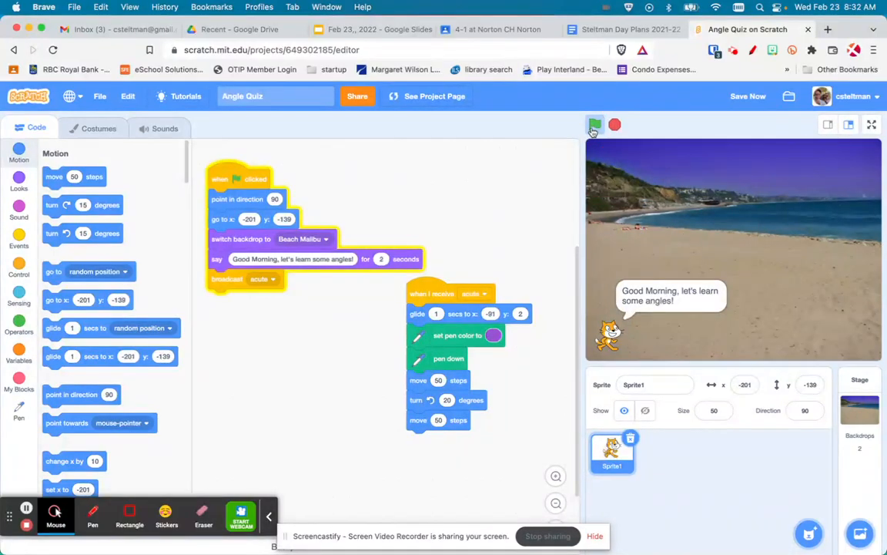
left_click(595, 123)
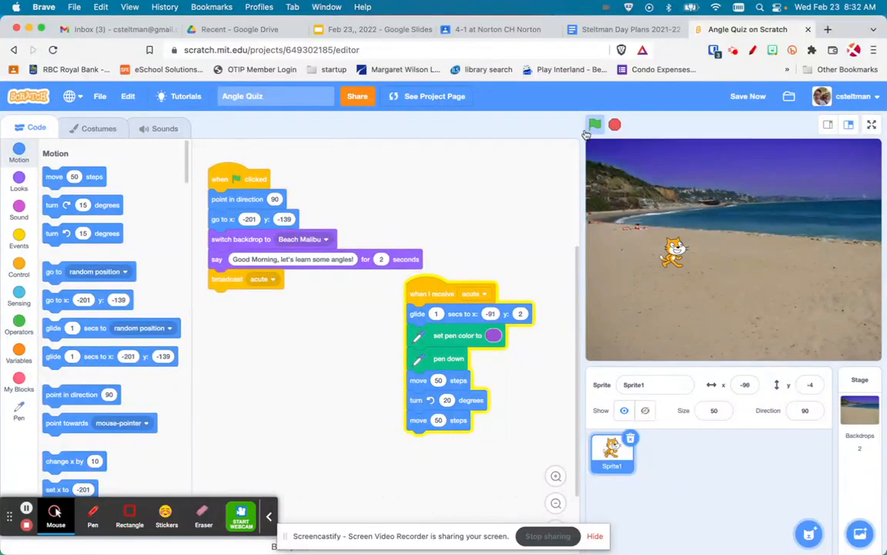
left_click(594, 124)
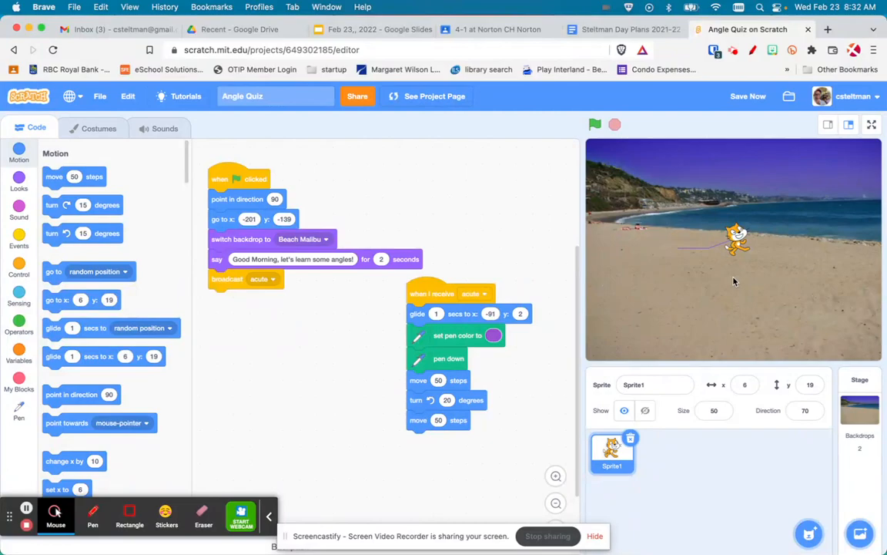
mouse_move(712, 268)
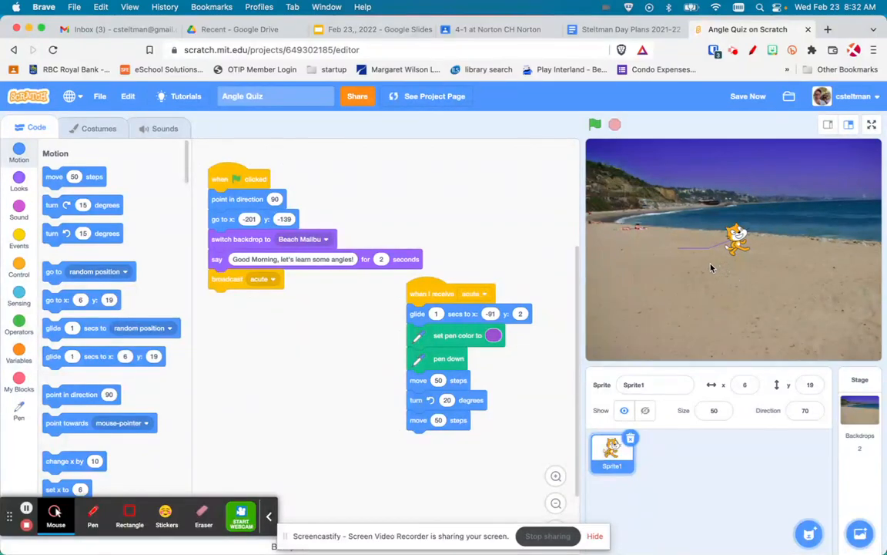
mouse_move(705, 256)
type("150")
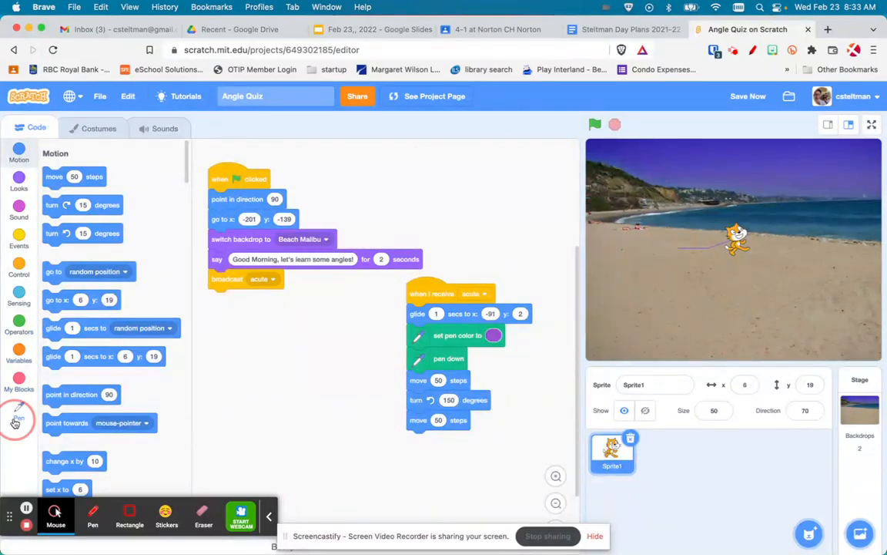
Step: Add 'erase all' under the green flag and rerun the project to test
left_click(18, 406)
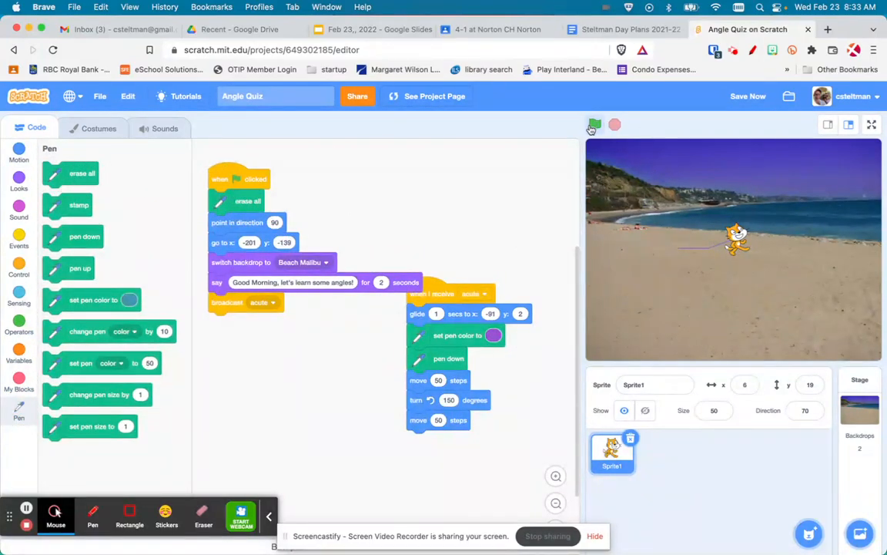
left_click(595, 123)
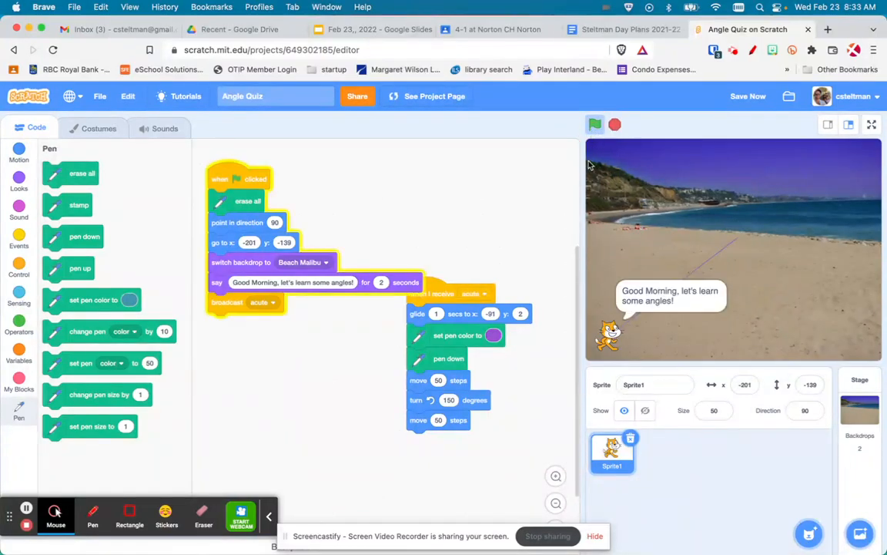
left_click(595, 123)
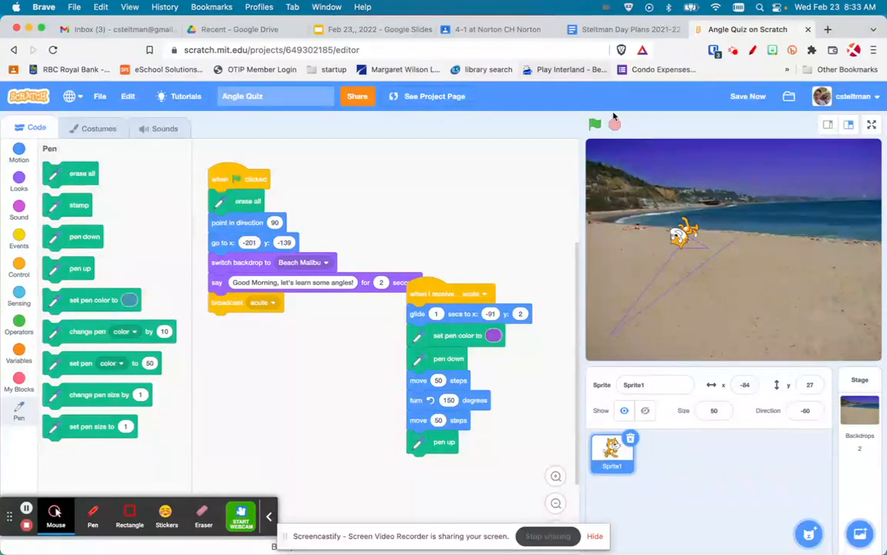
left_click(595, 124)
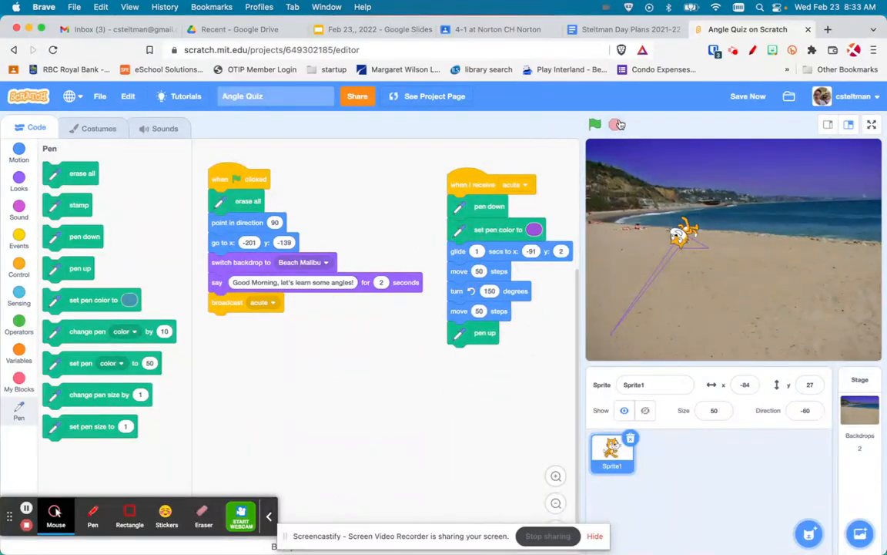
Step: Move 'pen down' after the glide, add 'pen up' at the end, and test again
left_click(595, 123)
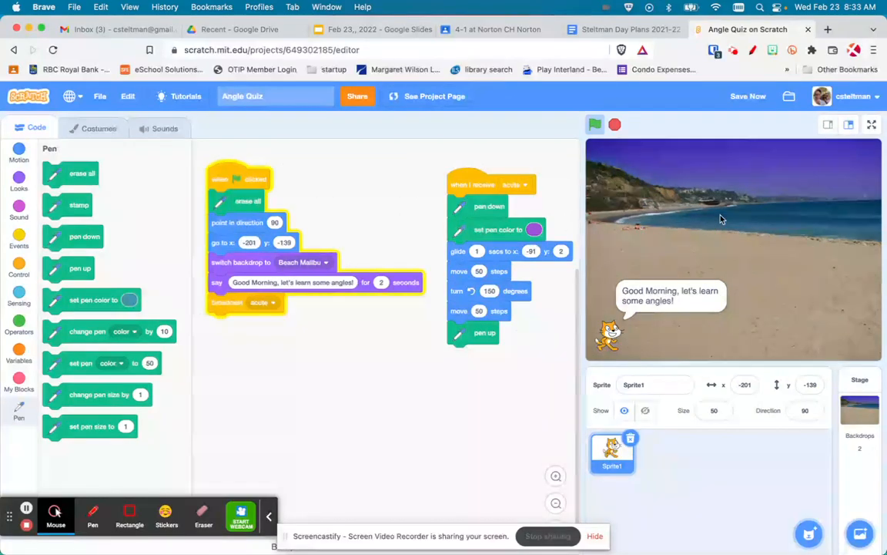
left_click(594, 123)
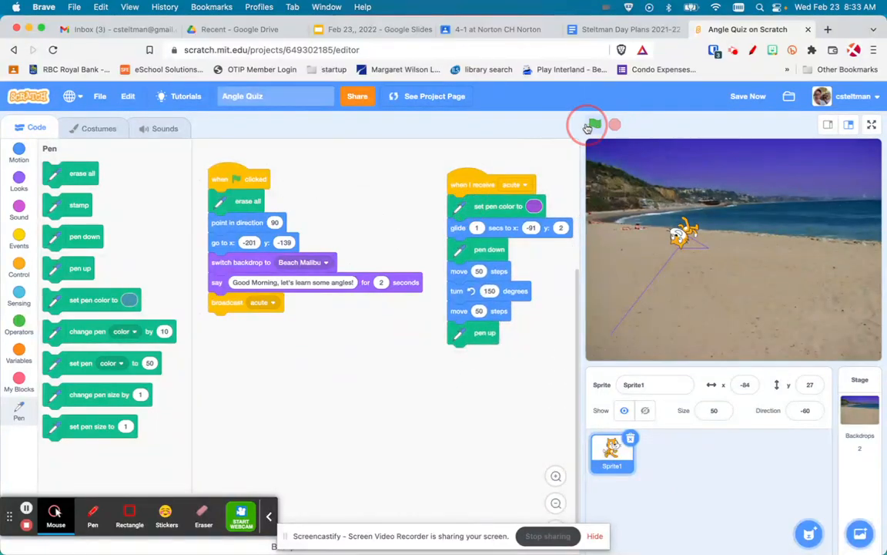
left_click(595, 123)
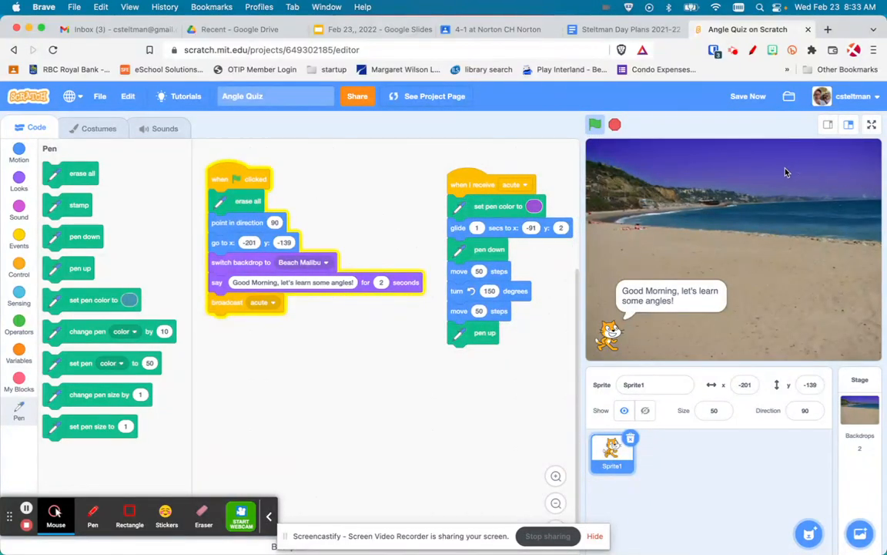
left_click(595, 123)
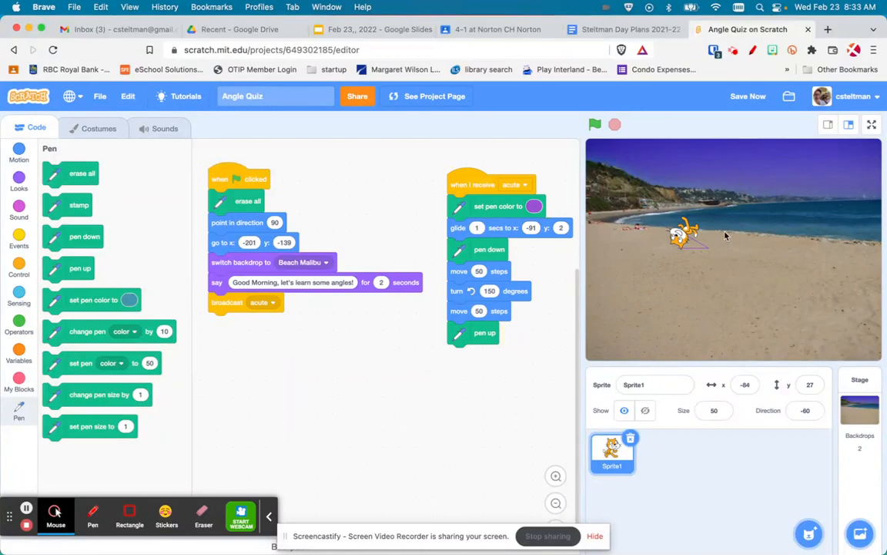
mouse_move(635, 246)
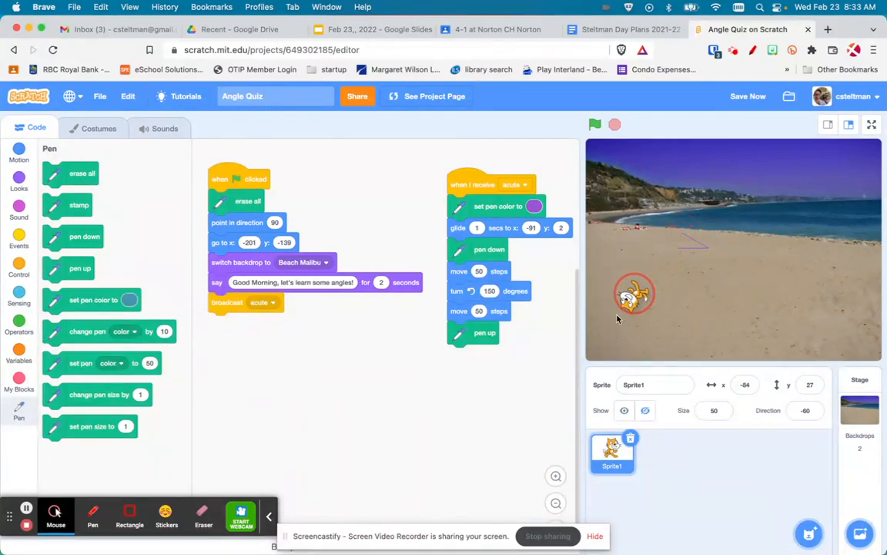
Step: Add pen size 4, 250- and 200-step sides, and a return to x -186, y -134 facing 90, then test it
left_click_drag(634, 295, 616, 331)
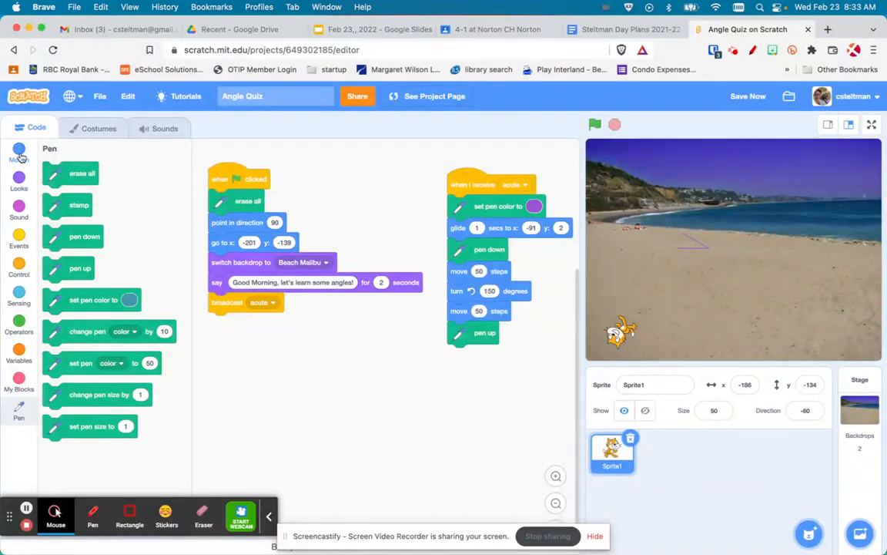
left_click(18, 153)
type("250")
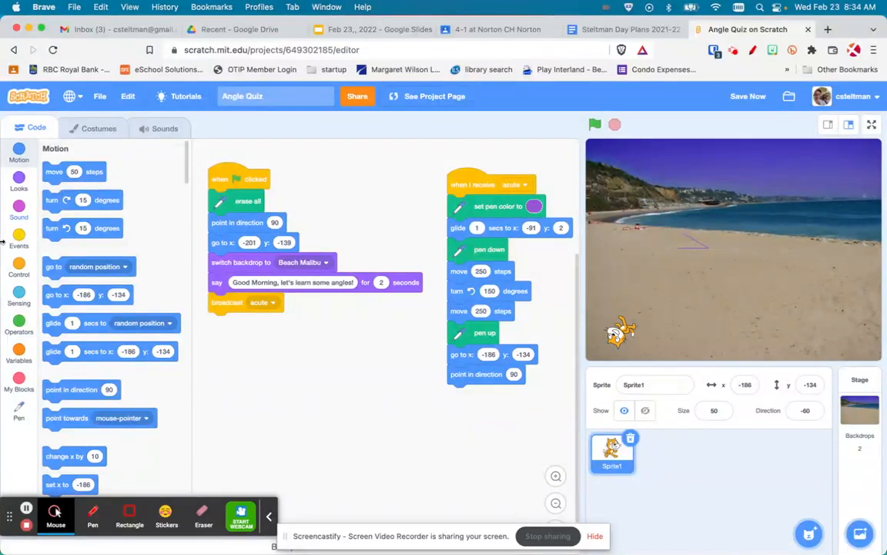
left_click(18, 394)
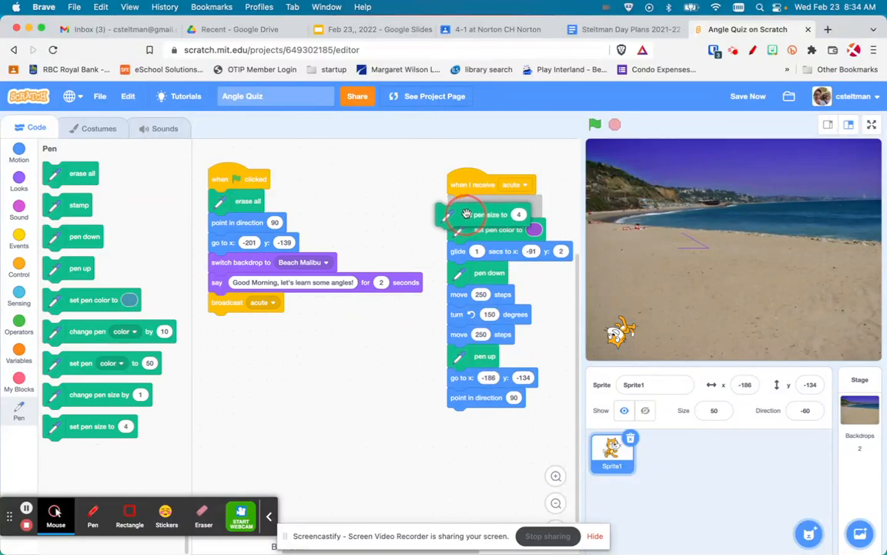
left_click(595, 123)
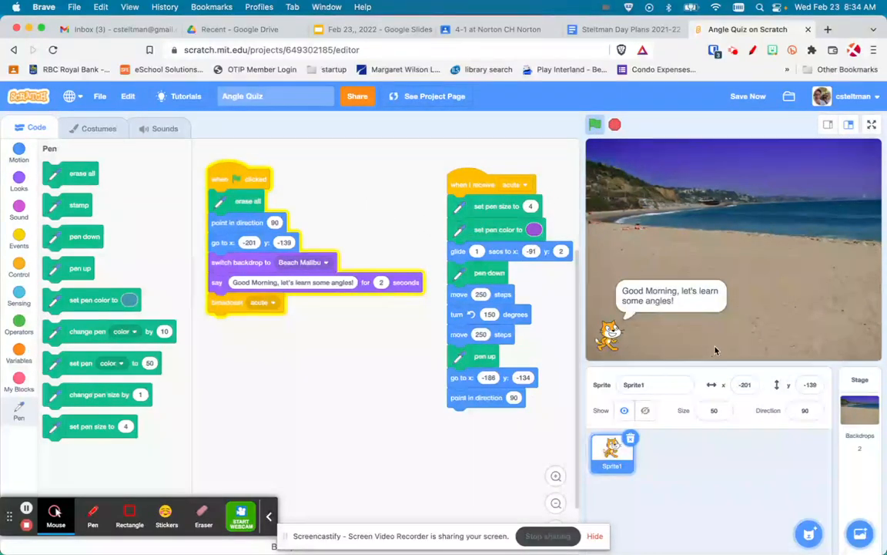
Step: Run the project so the cat draws a thick purple acute angle and returns to the lower left
left_click(595, 123)
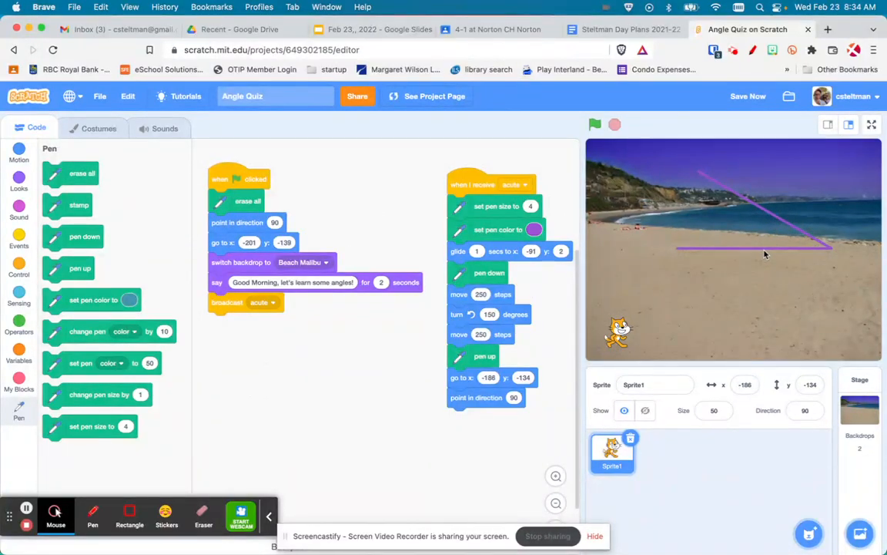
mouse_move(743, 262)
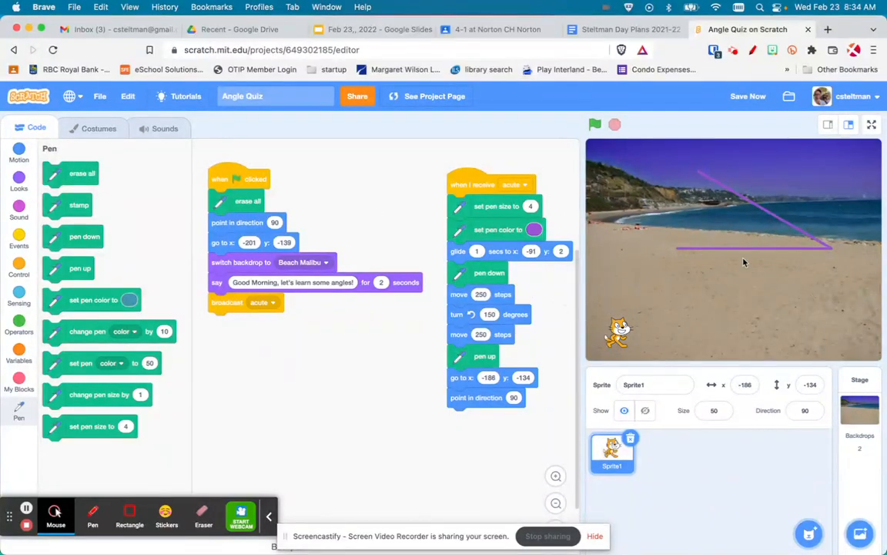
mouse_move(801, 240)
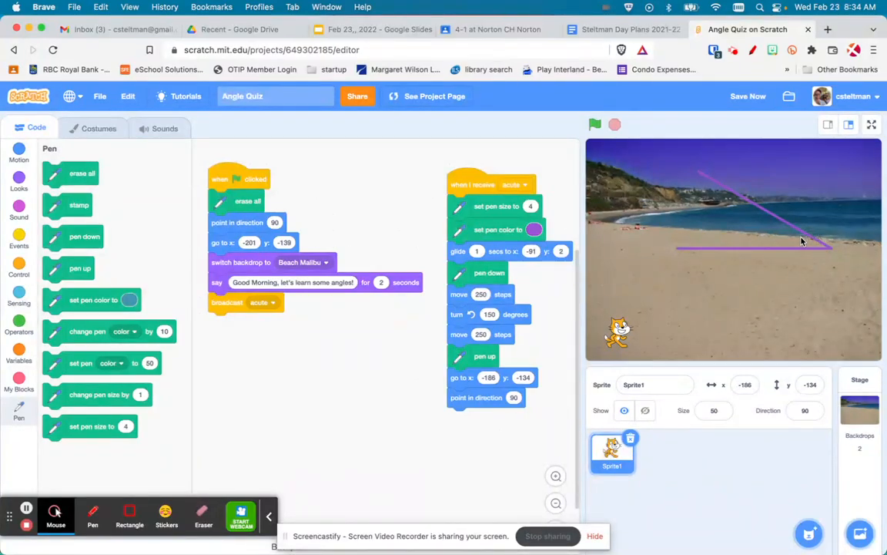
mouse_move(838, 268)
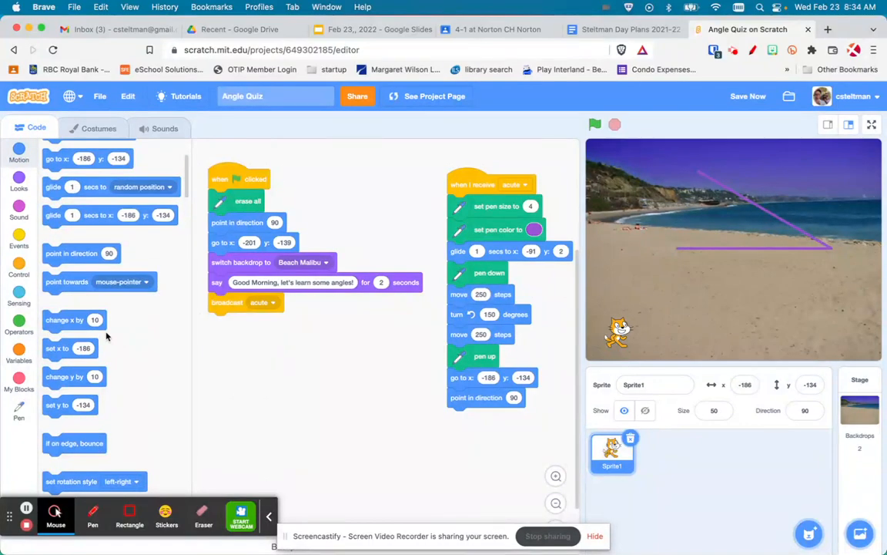
Step: End the acute script with the cat saying 'This is an acute angle' for 2 seconds
left_click(19, 182)
type("This is an acute angle")
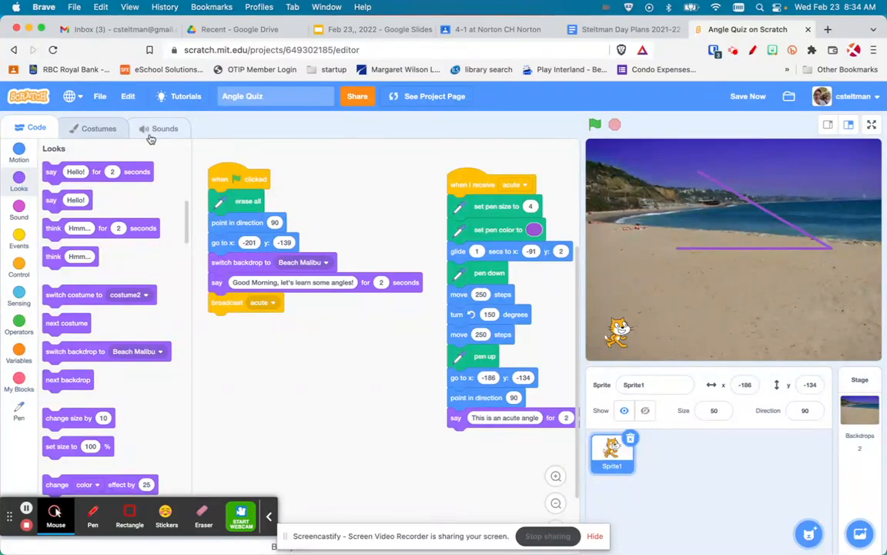
Step: Try recording a new sound for the cat twice, then leave the sounds as just the default Meow
left_click(163, 128)
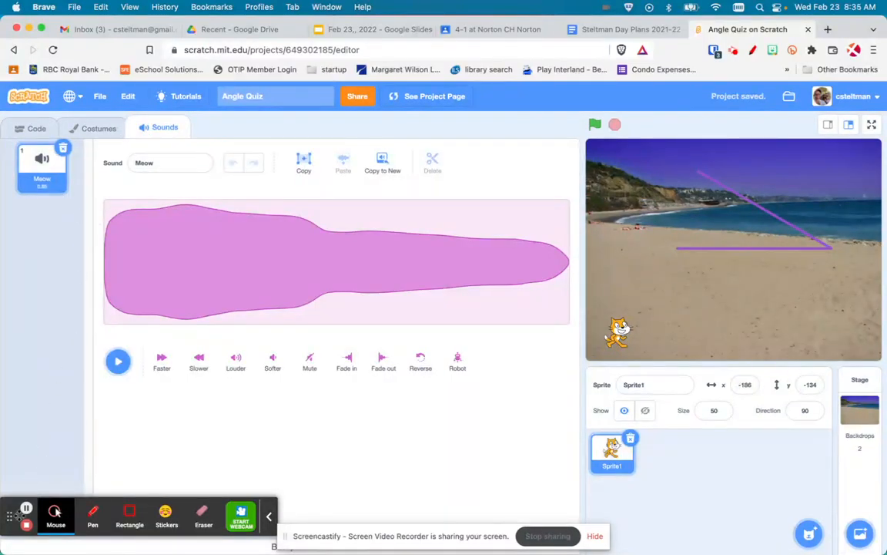
left_click(41, 511)
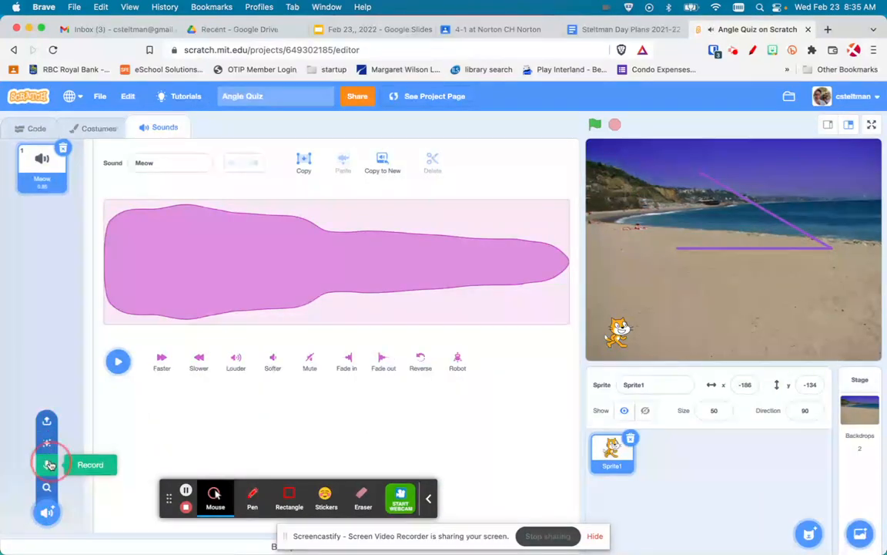
left_click(49, 465)
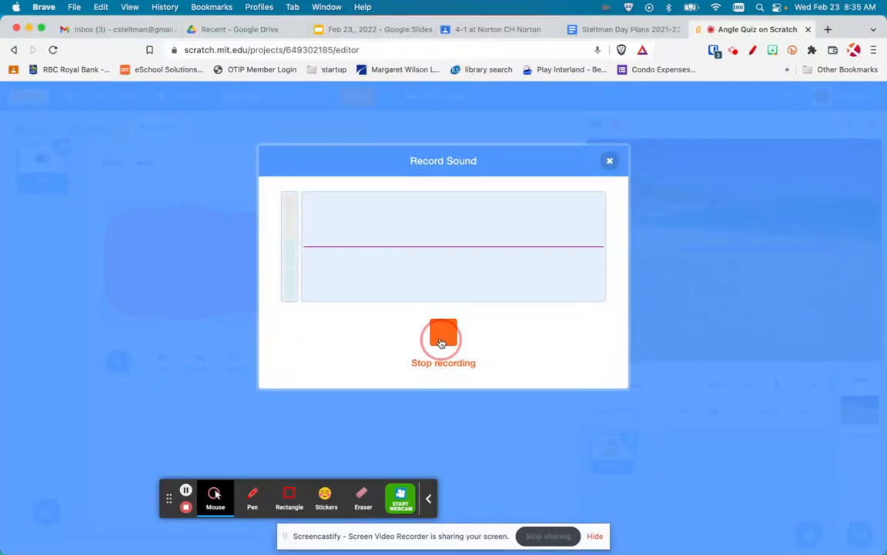
left_click(444, 342)
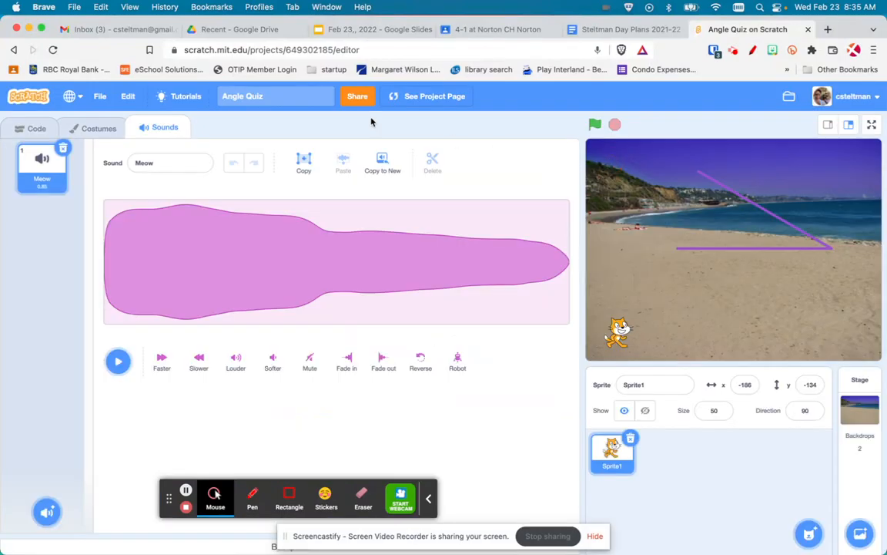
left_click(174, 49)
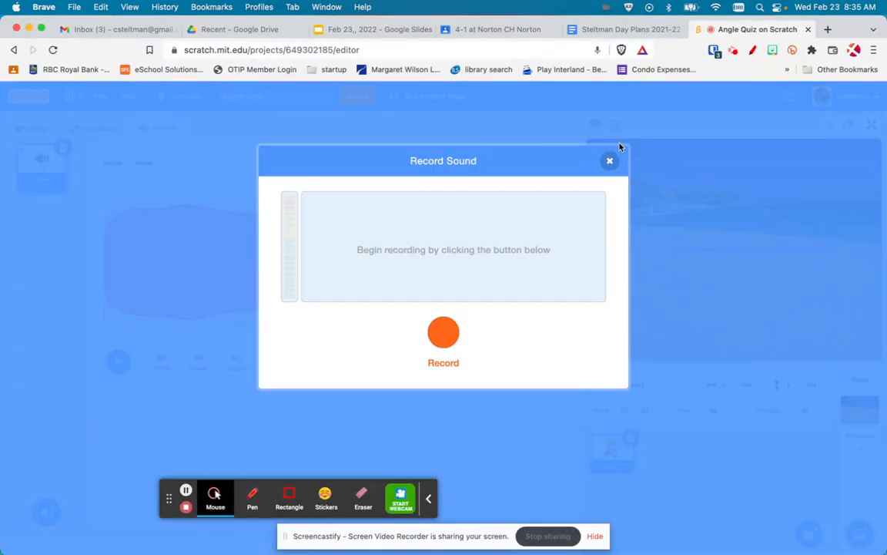
left_click(610, 161)
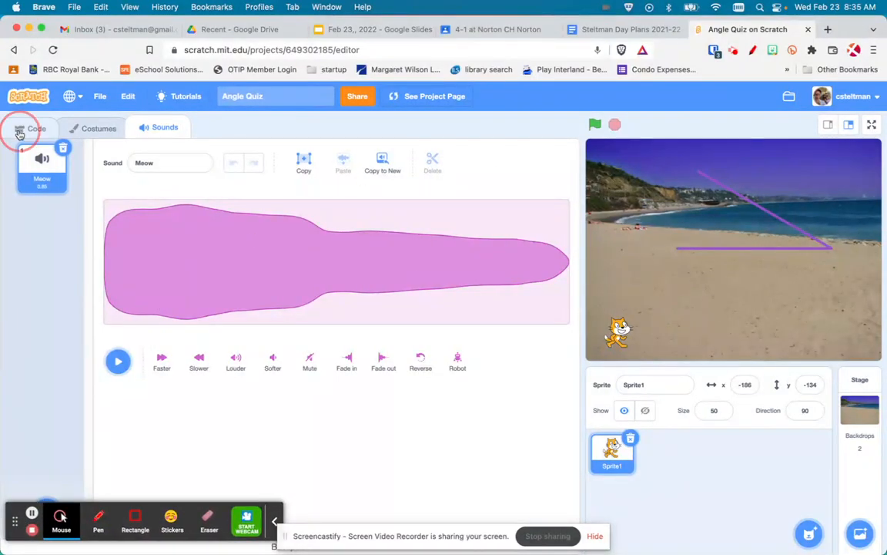
Step: Start a 'when I receive obtuse' script with a copy of the glide, pen, move and turn blocks
left_click(30, 128)
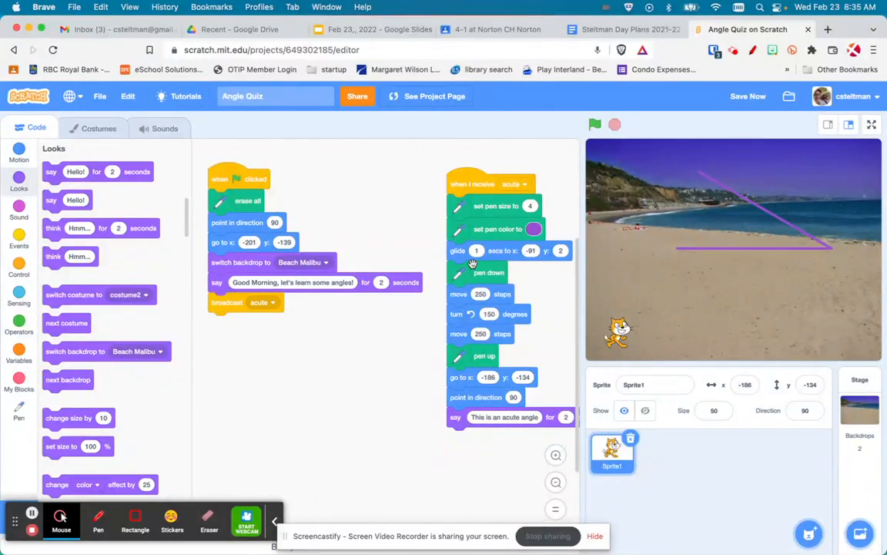
mouse_move(239, 319)
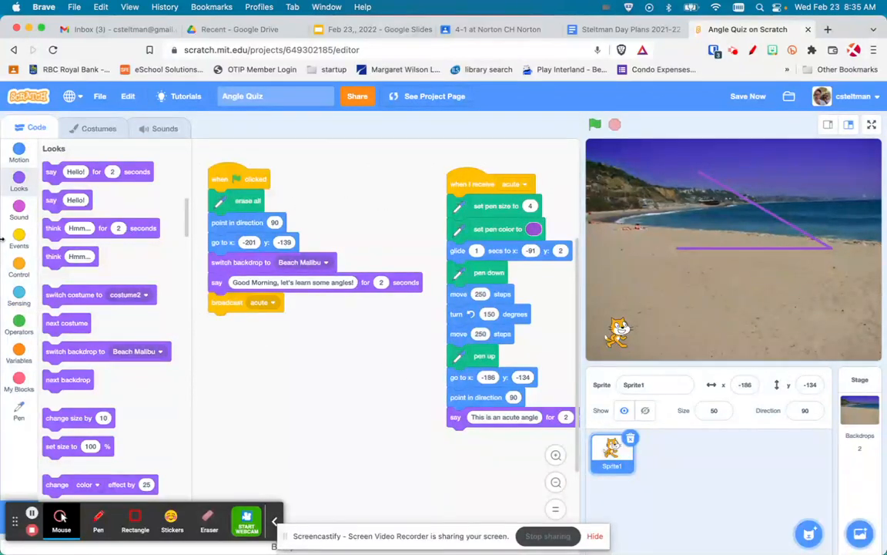
left_click(19, 239)
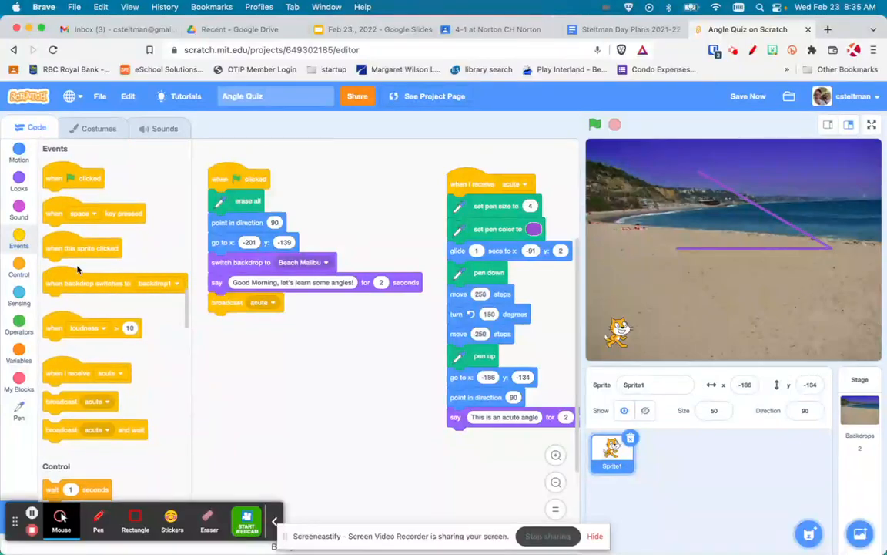
left_click(103, 400)
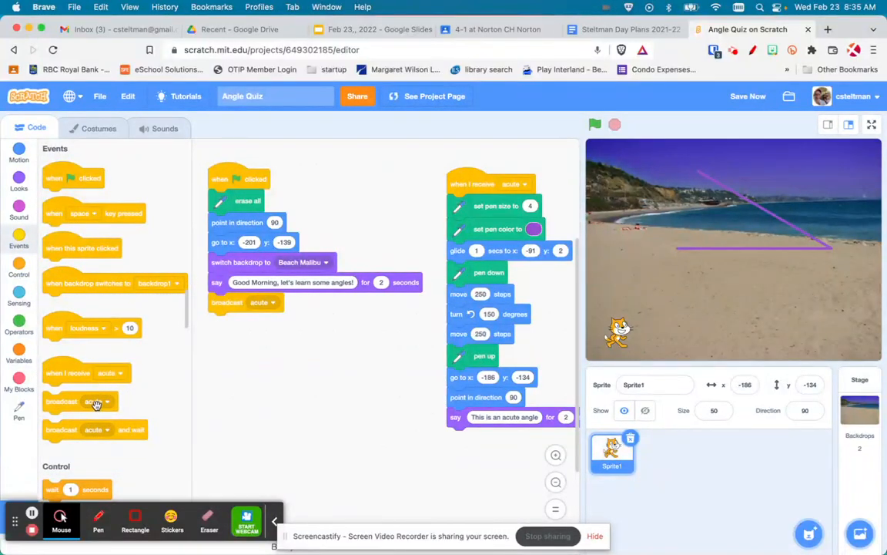
scroll("down", 3)
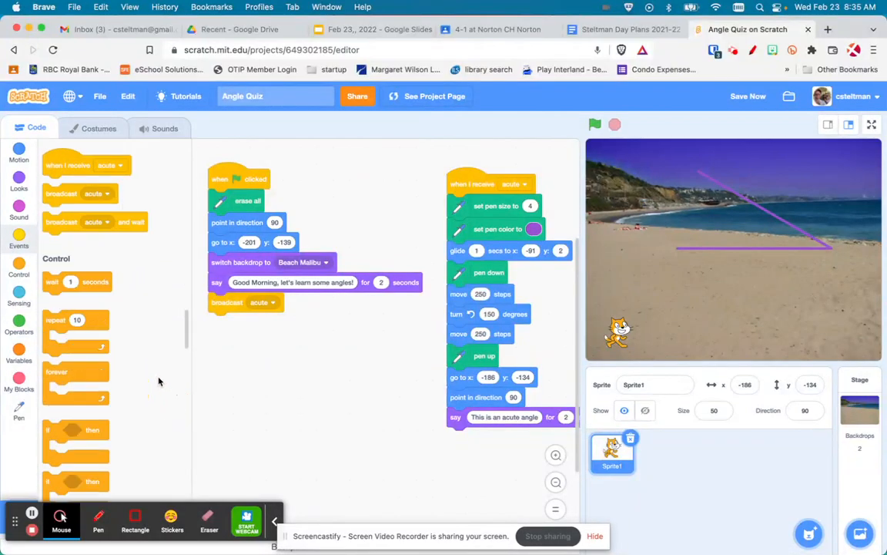
left_click(95, 225)
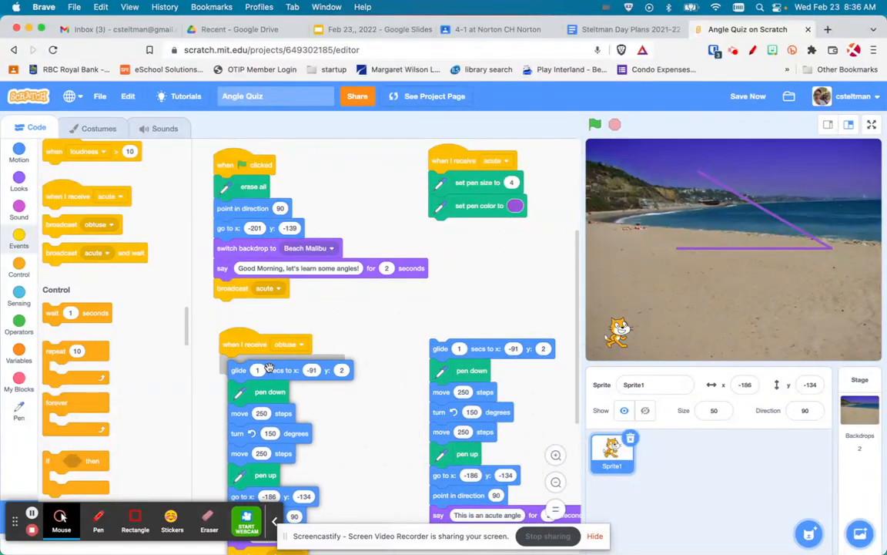
Step: Make the obtuse script turn 48 degrees, say 'This is an obtuse angle', and start a 'right angle' message
left_click(594, 124)
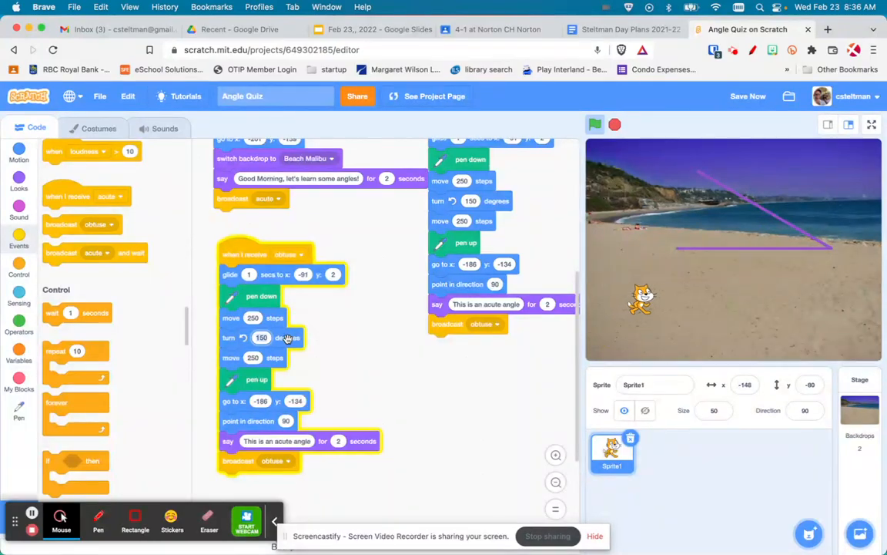
left_click(595, 123)
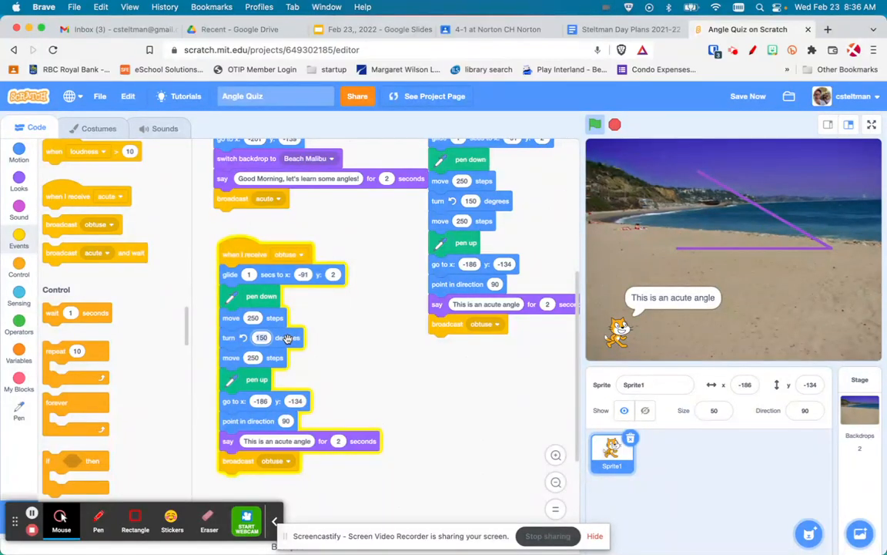
type("48")
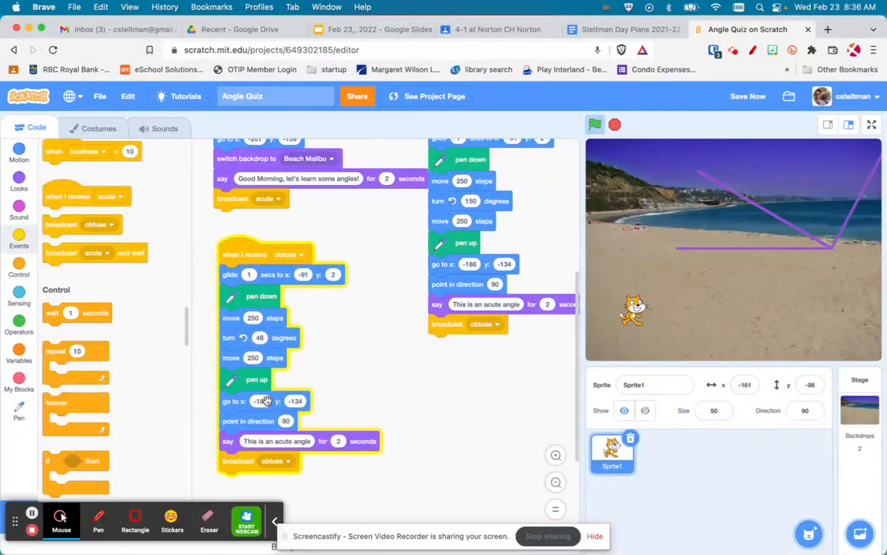
left_click(277, 440)
type("right angle")
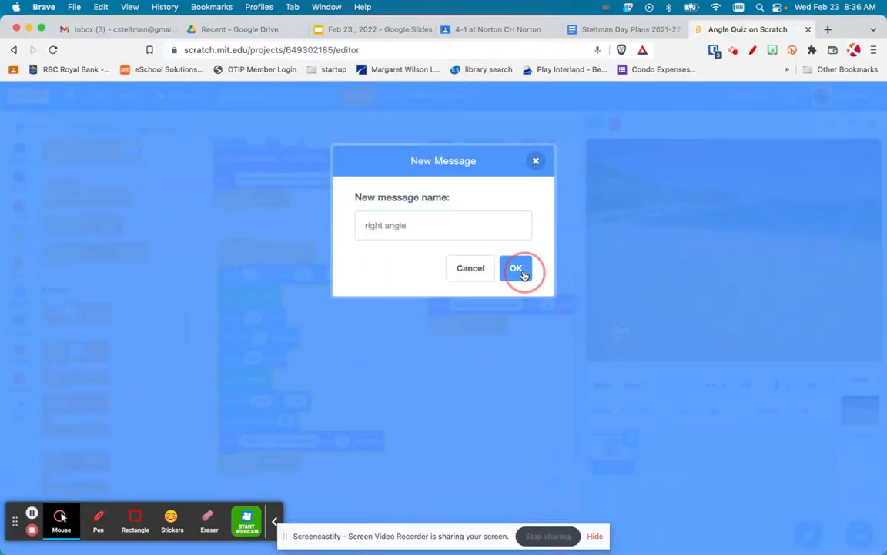
Step: Confirm the 'right angle' broadcast and run the quiz so both purple angles are drawn on the beach
left_click(516, 268)
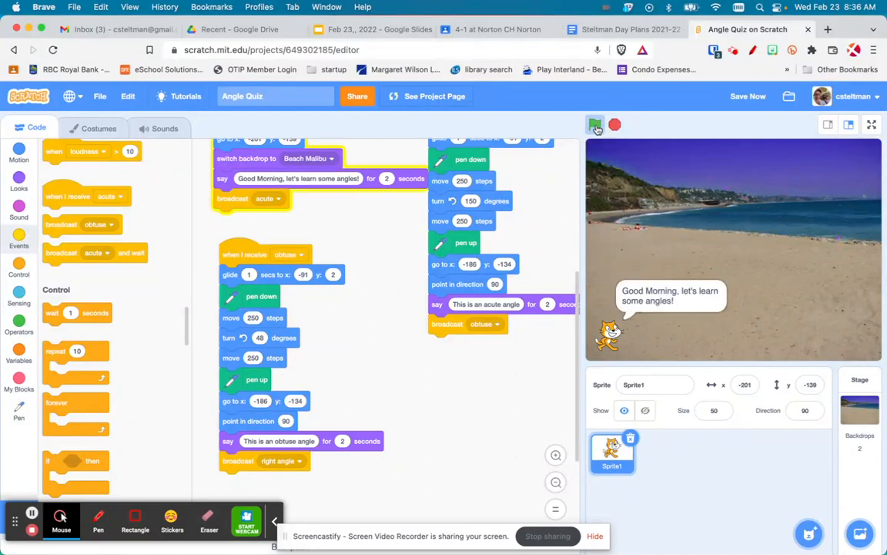
left_click(595, 123)
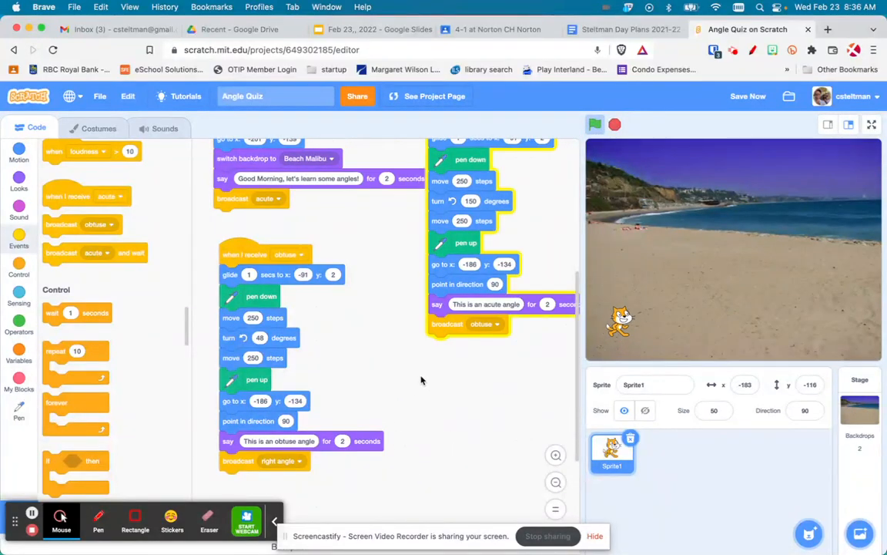
left_click(594, 123)
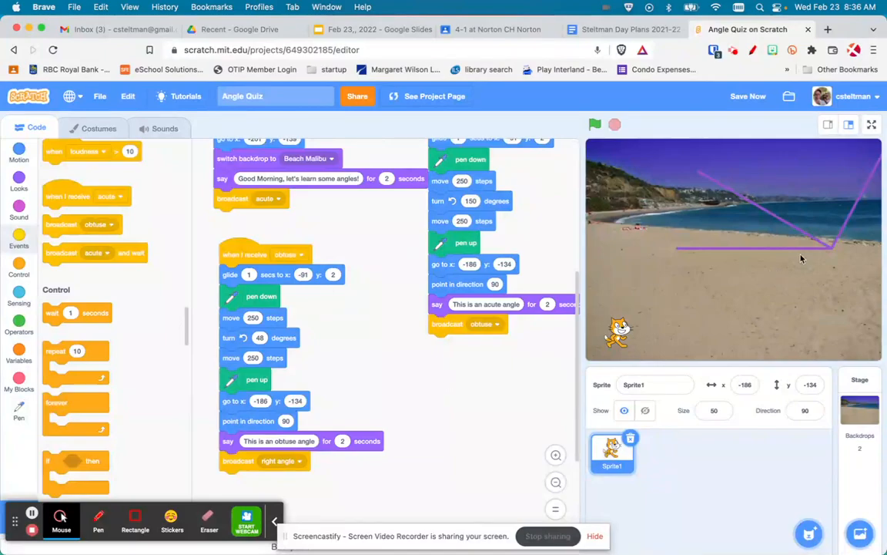
mouse_move(548, 324)
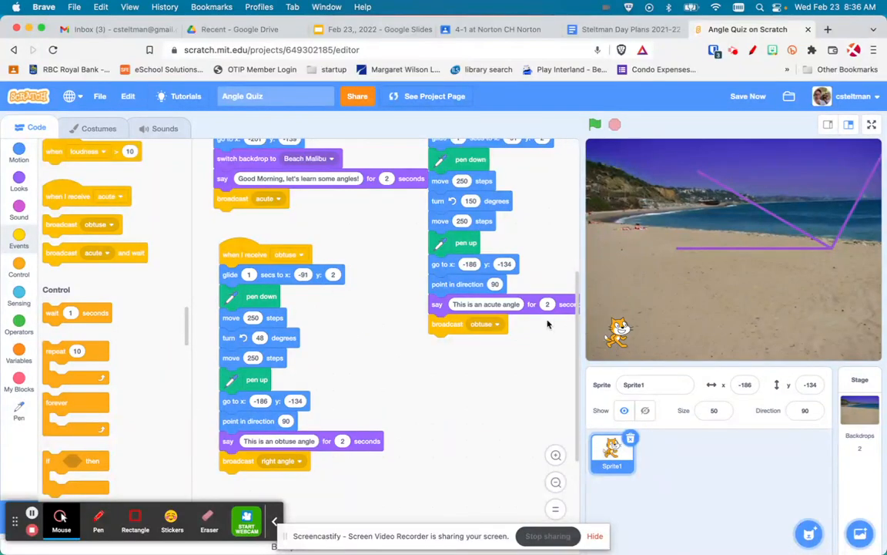
mouse_move(815, 219)
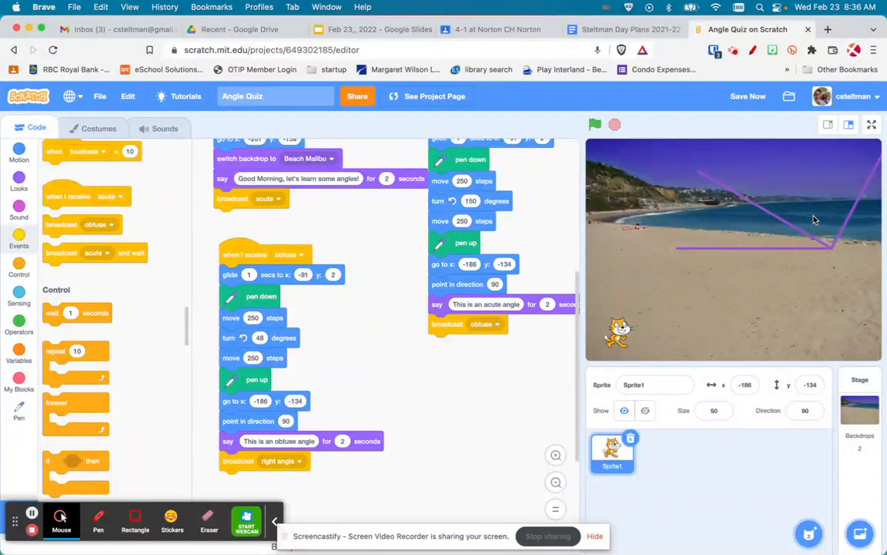
mouse_move(366, 242)
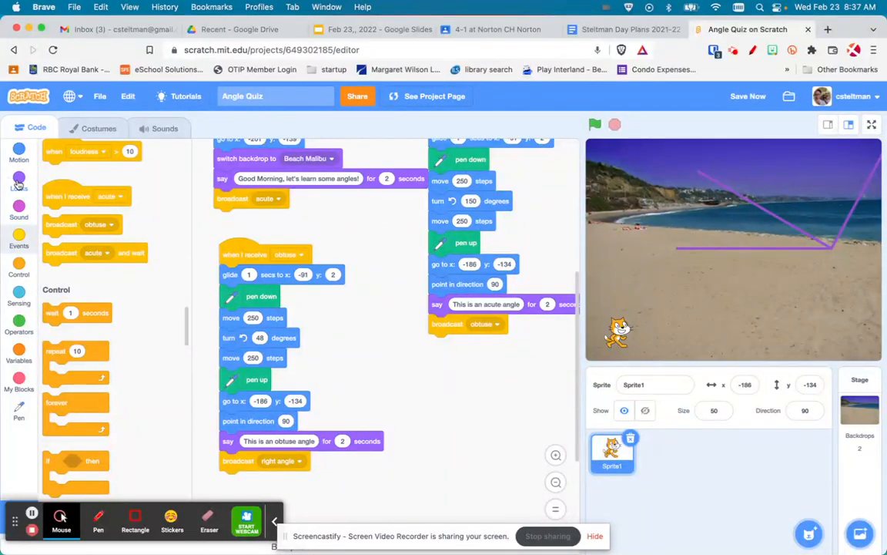
Step: Add 'erase all' at the start of the obtuse script and rerun the quiz to check it
left_click(18, 319)
type("0")
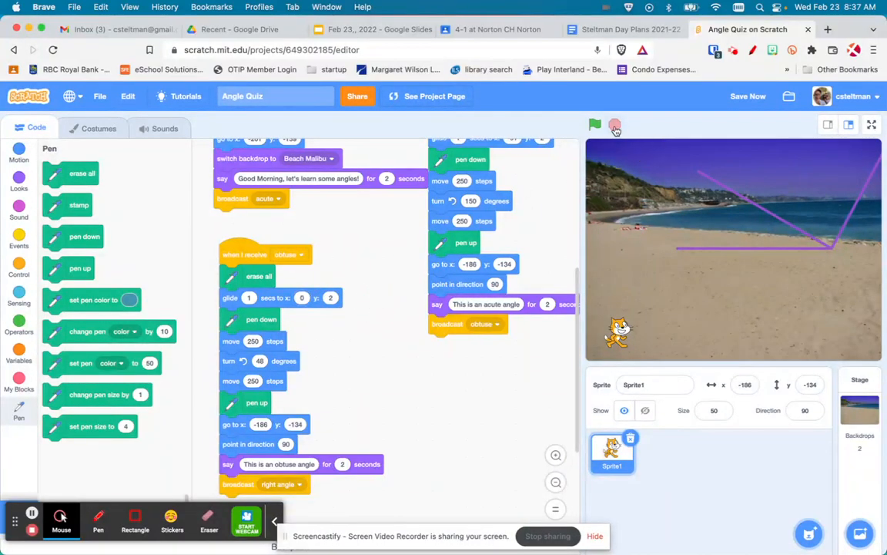
left_click(594, 124)
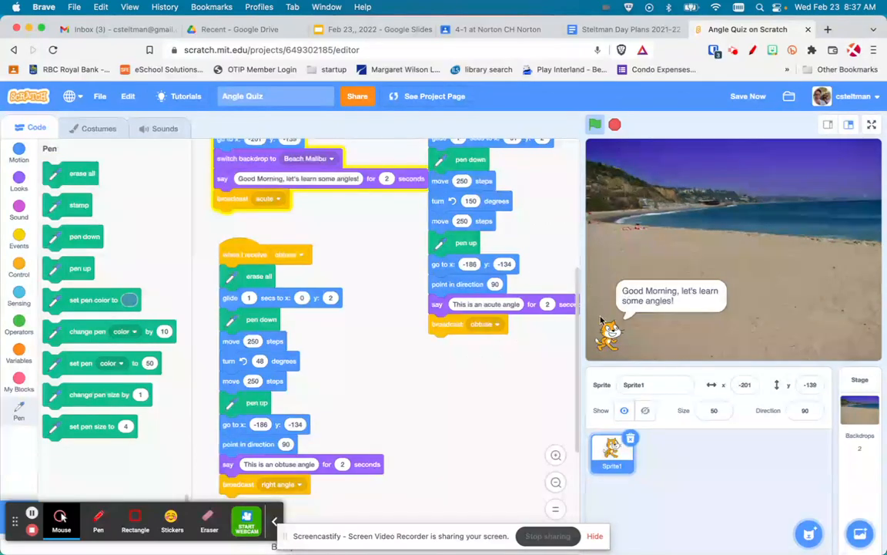
left_click(594, 123)
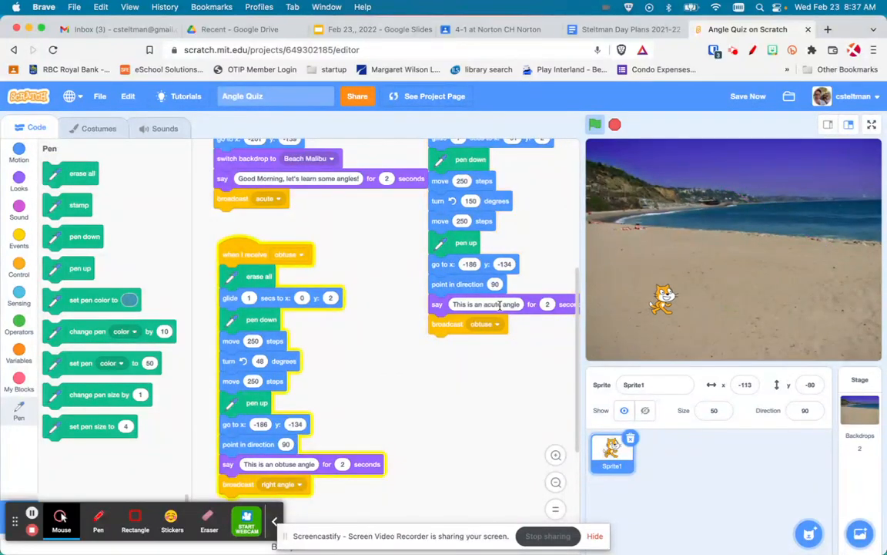
left_click(595, 123)
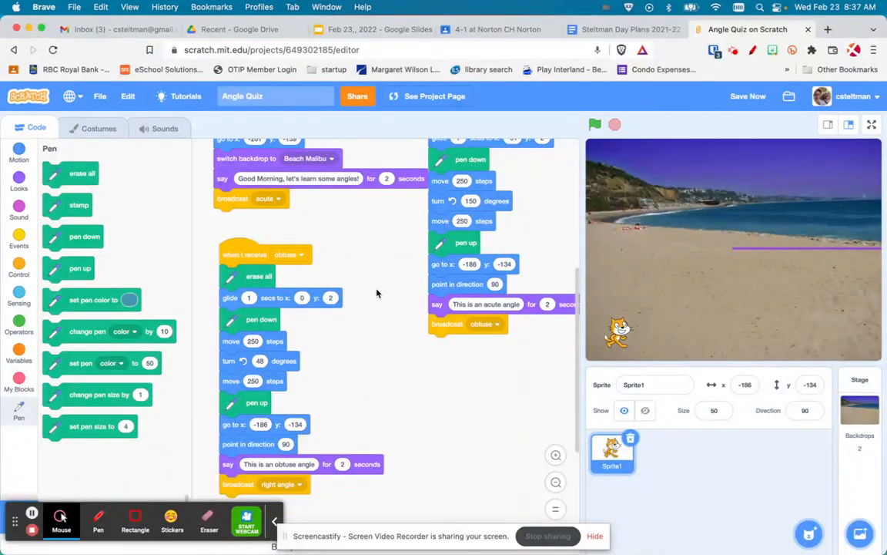
Step: Change the obtuse glide to x -100, y 2 and run the obtuse lesson by itself to verify
left_click(302, 297)
type("-50")
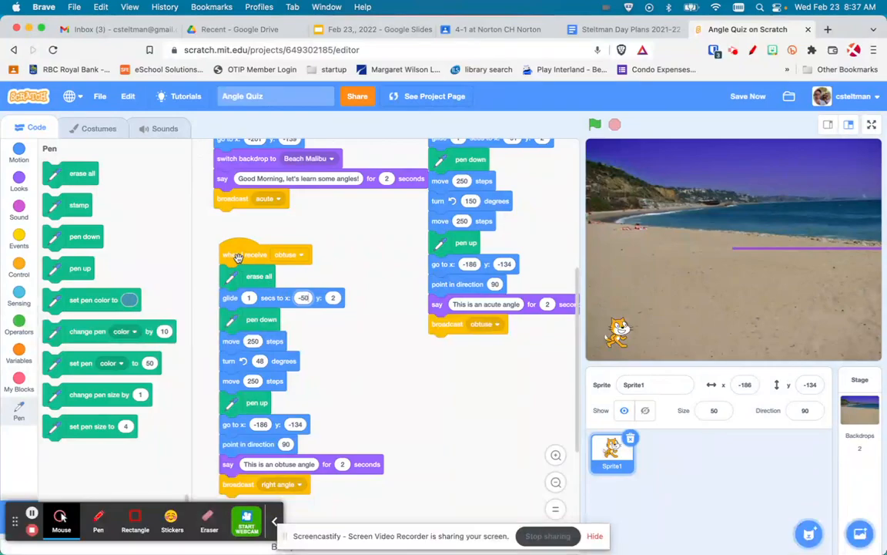
left_click(239, 255)
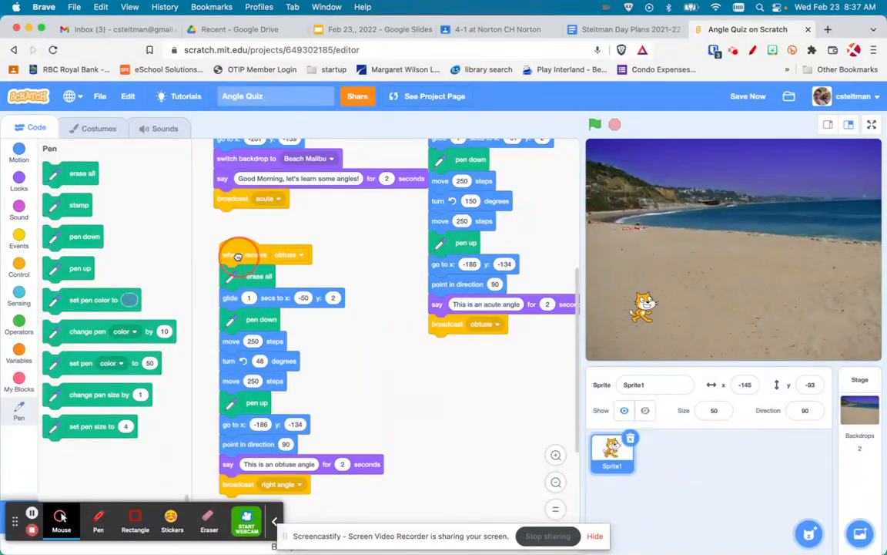
left_click(594, 123)
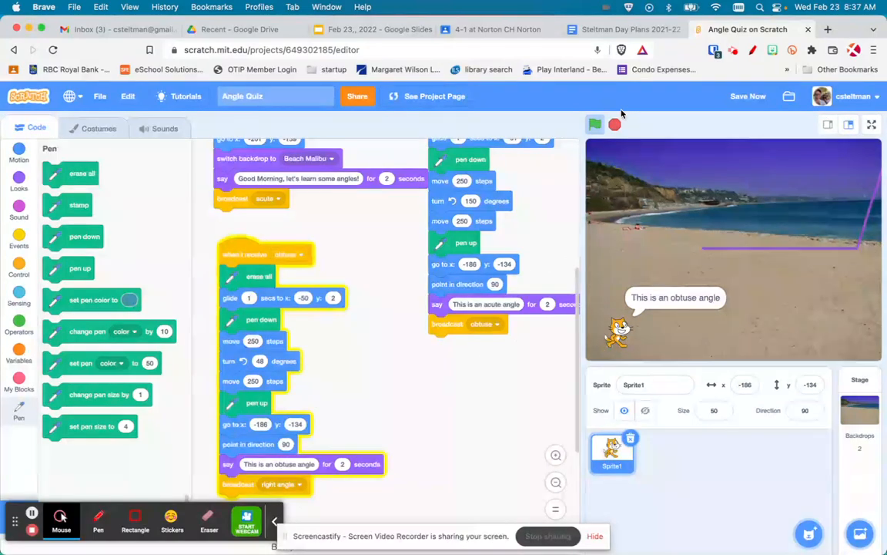
left_click(595, 123)
type("-100")
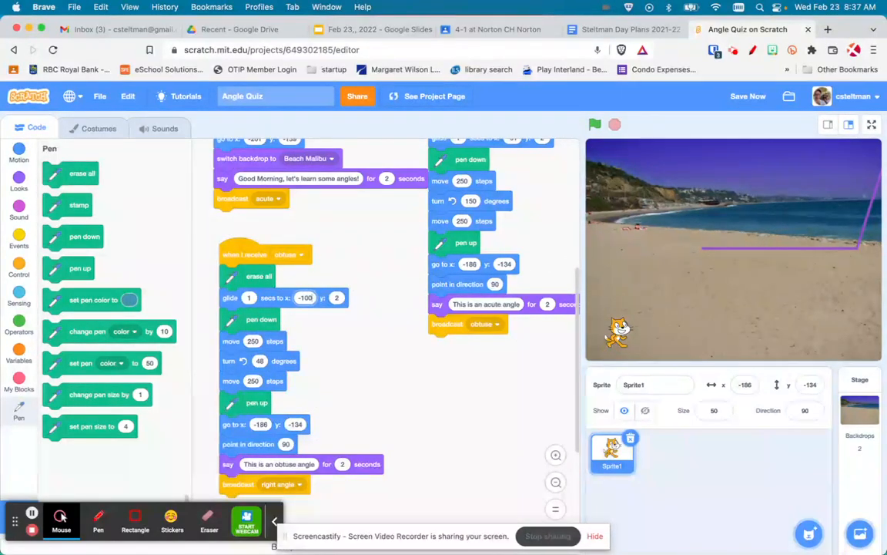
Step: Run the full quiz through both lessons, leaving a single obtuse angle, and save the project
left_click(594, 123)
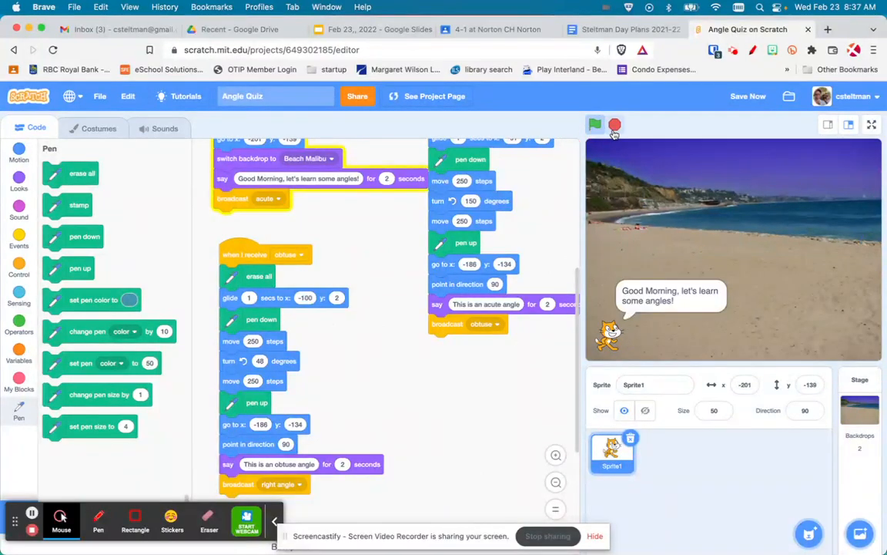
left_click(594, 123)
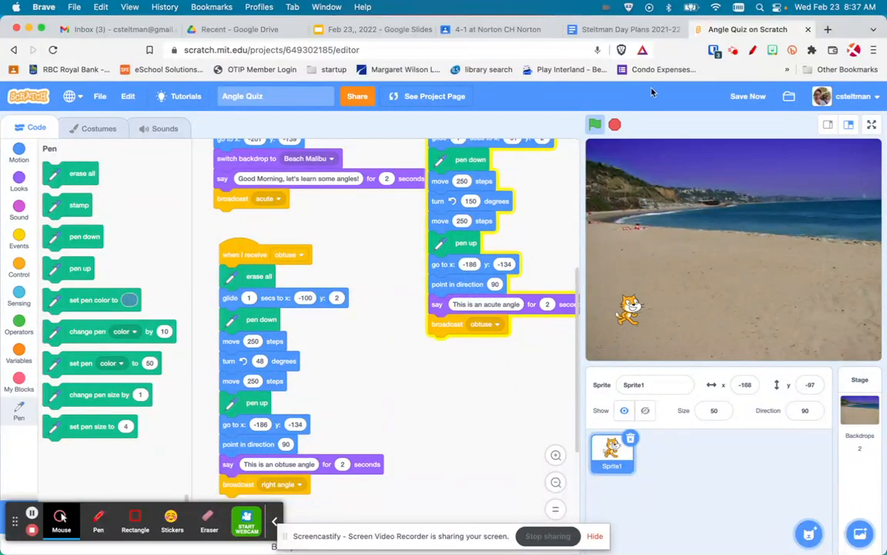
left_click(595, 123)
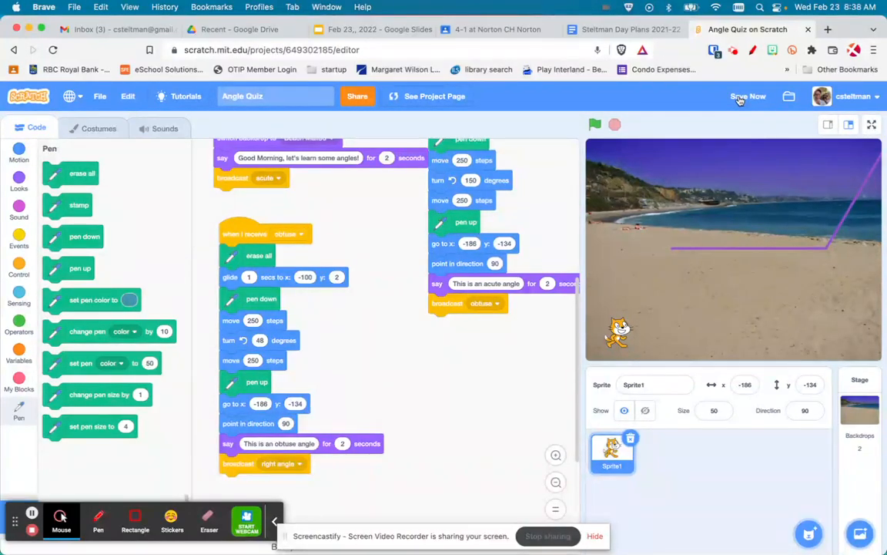
left_click(745, 95)
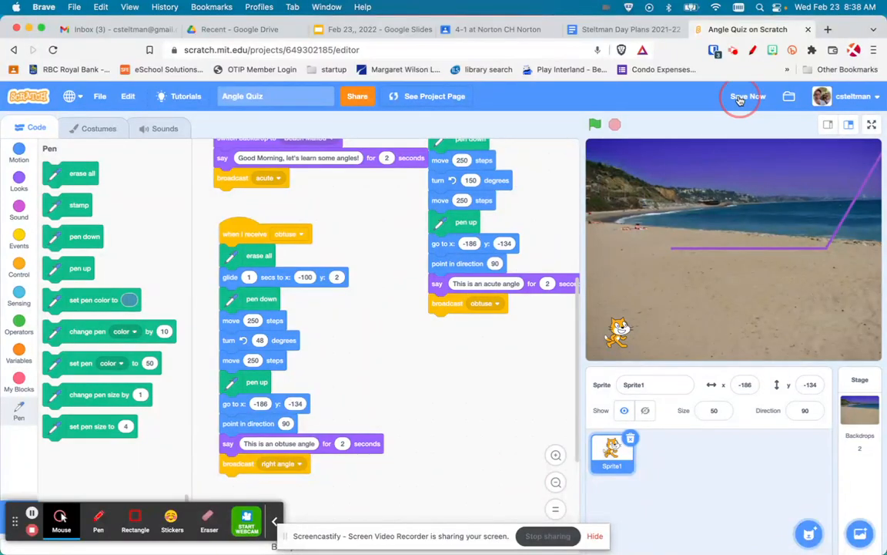